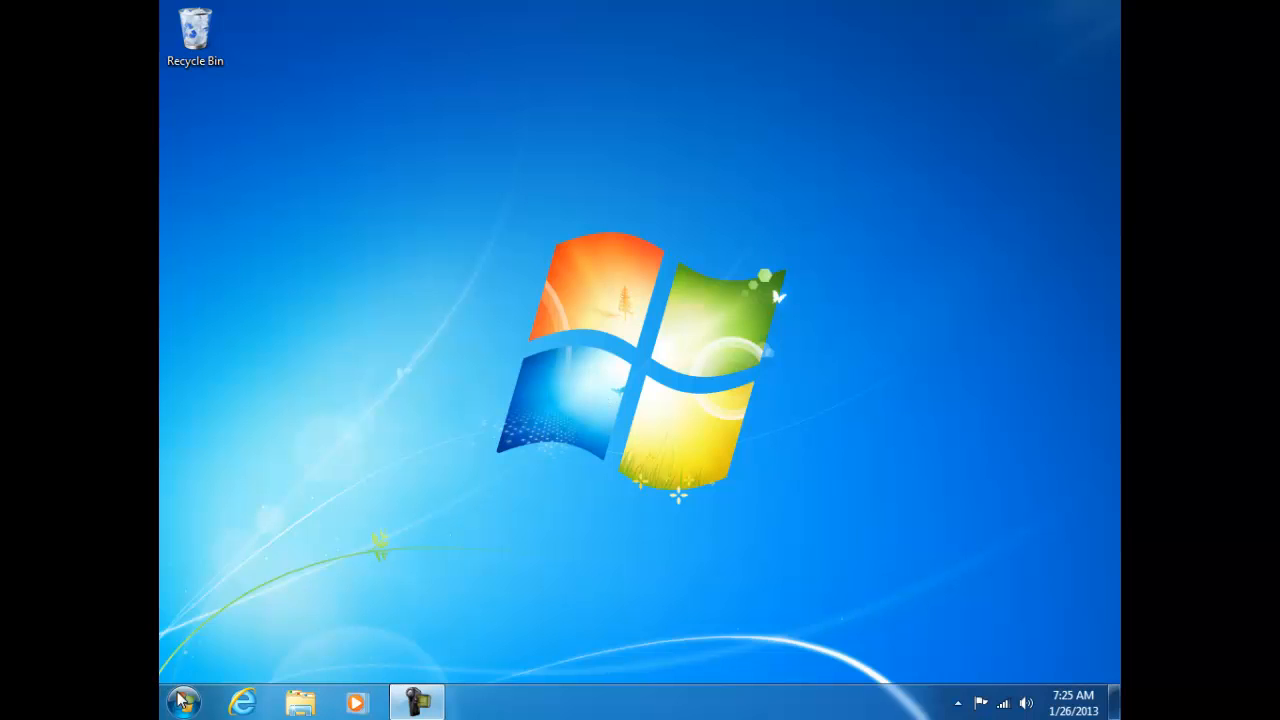
Create a New Text Document on the desktop and type 'The quick brown fox' in Notepad.
left_click(183, 701)
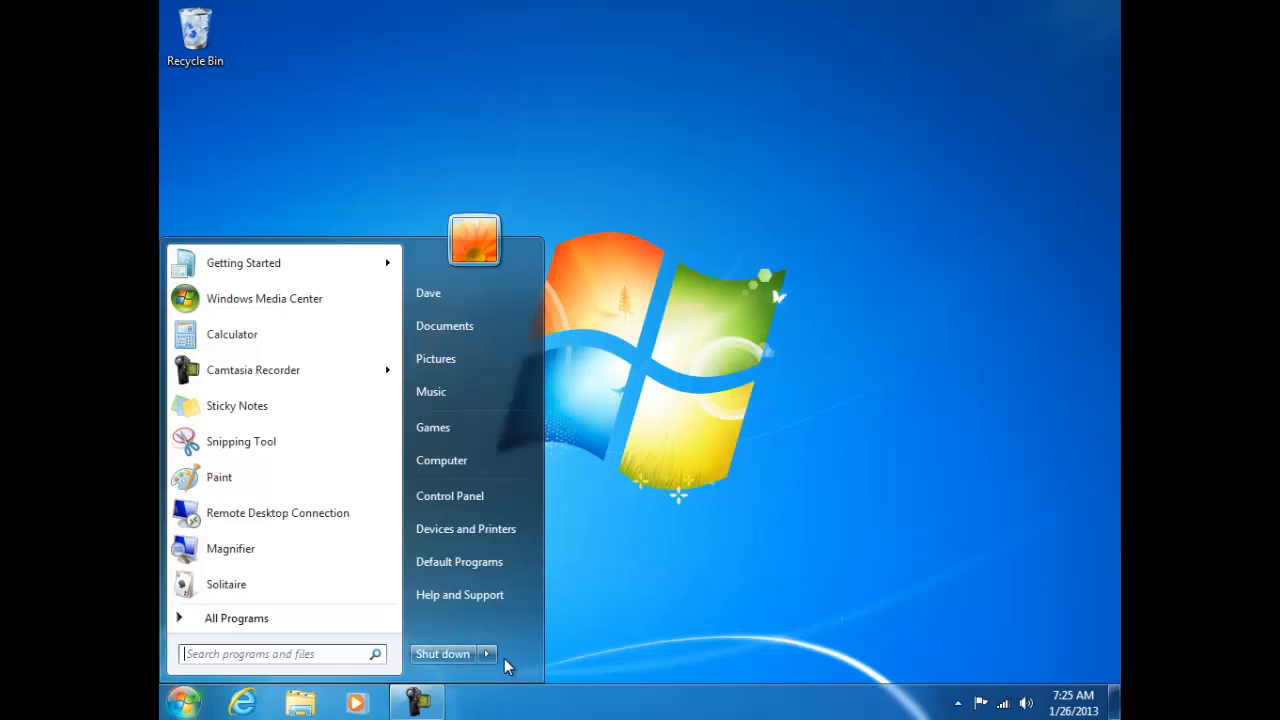
left_click(487, 653)
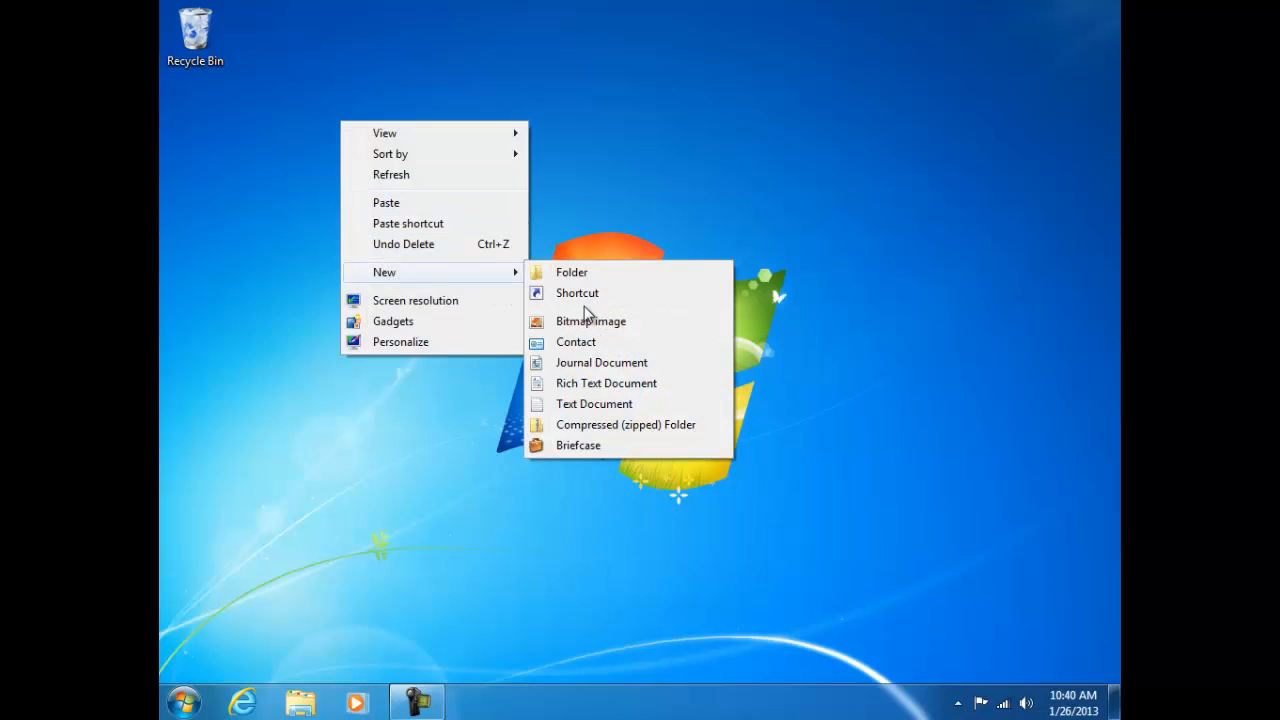
left_click(594, 403)
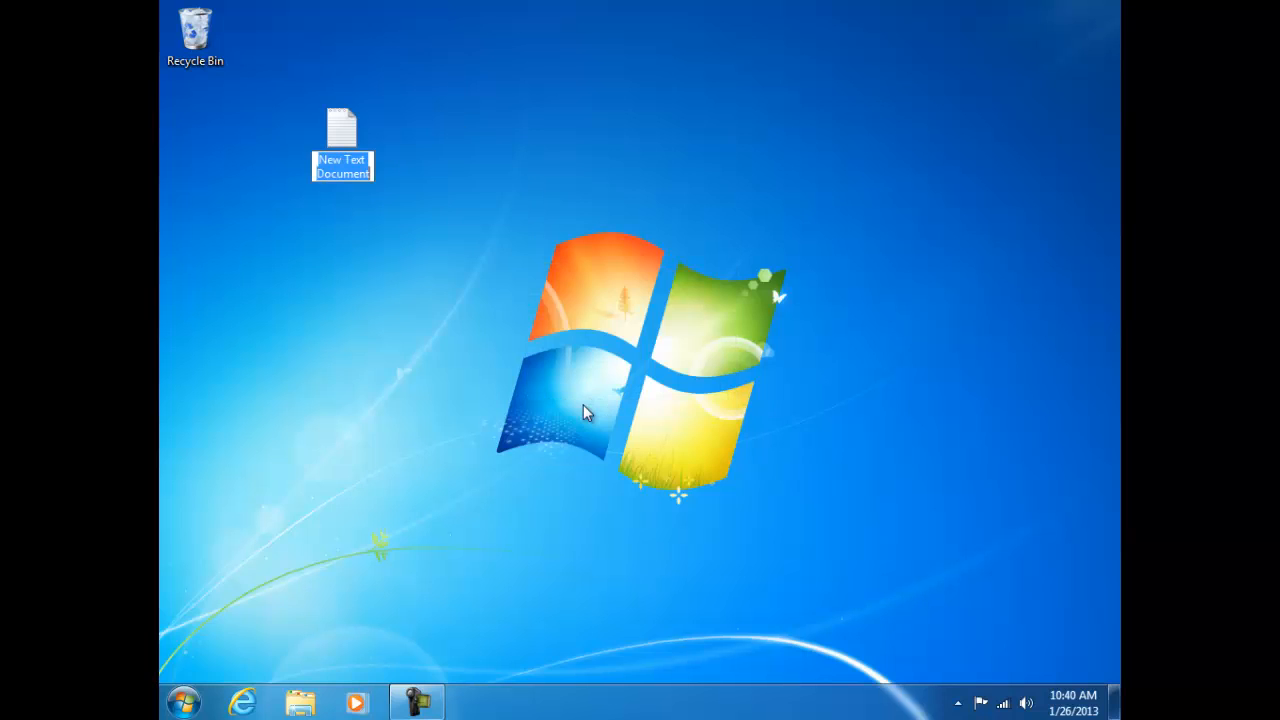
left_click(342, 130)
type("Th")
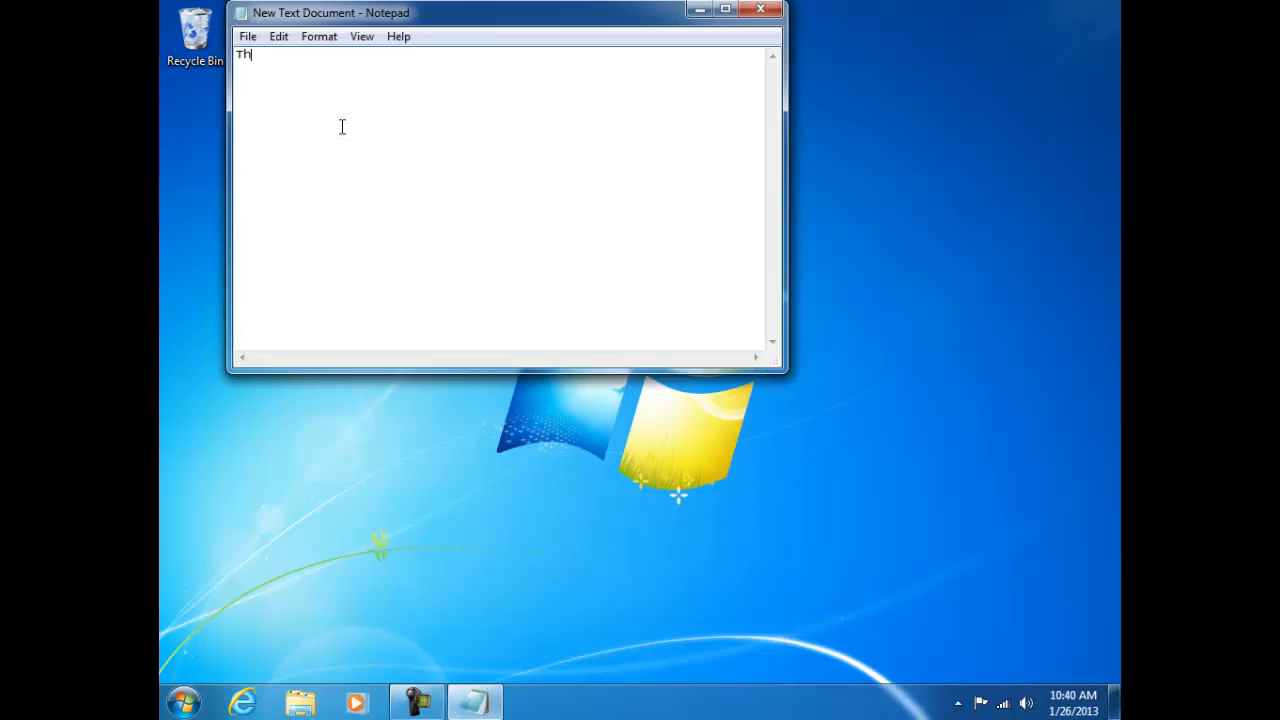
type("e quick b")
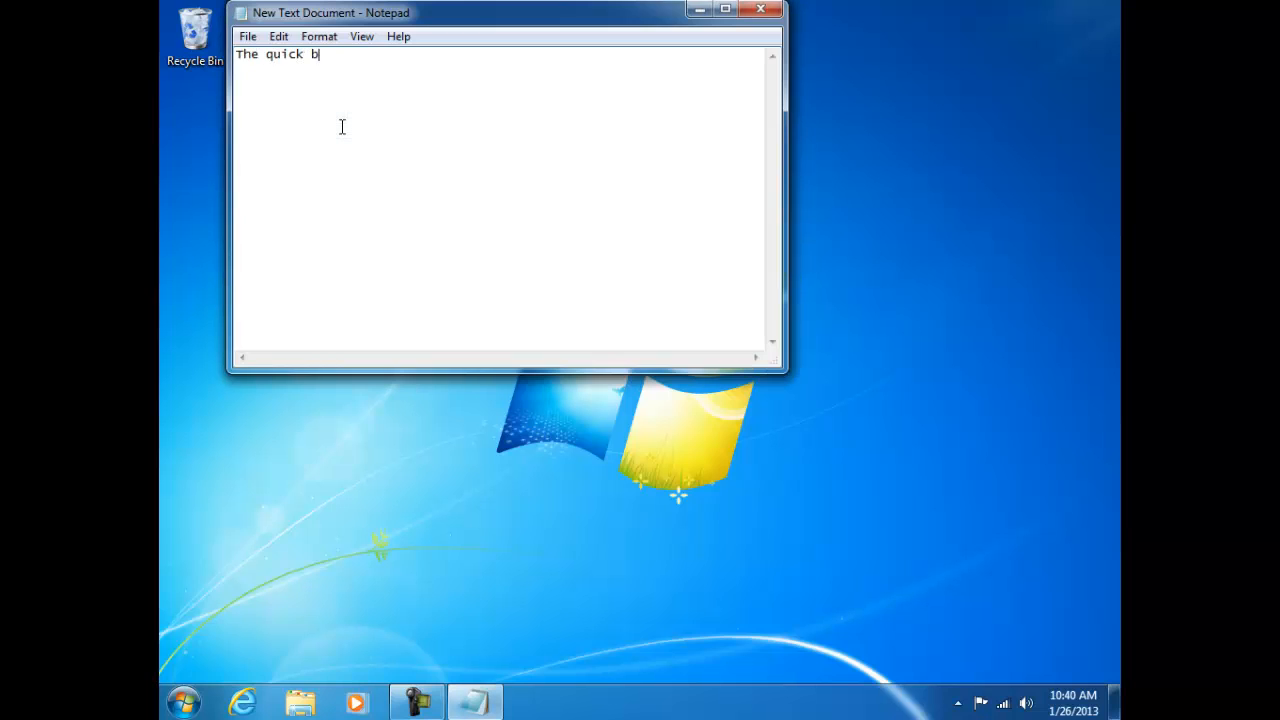
type("rown fox")
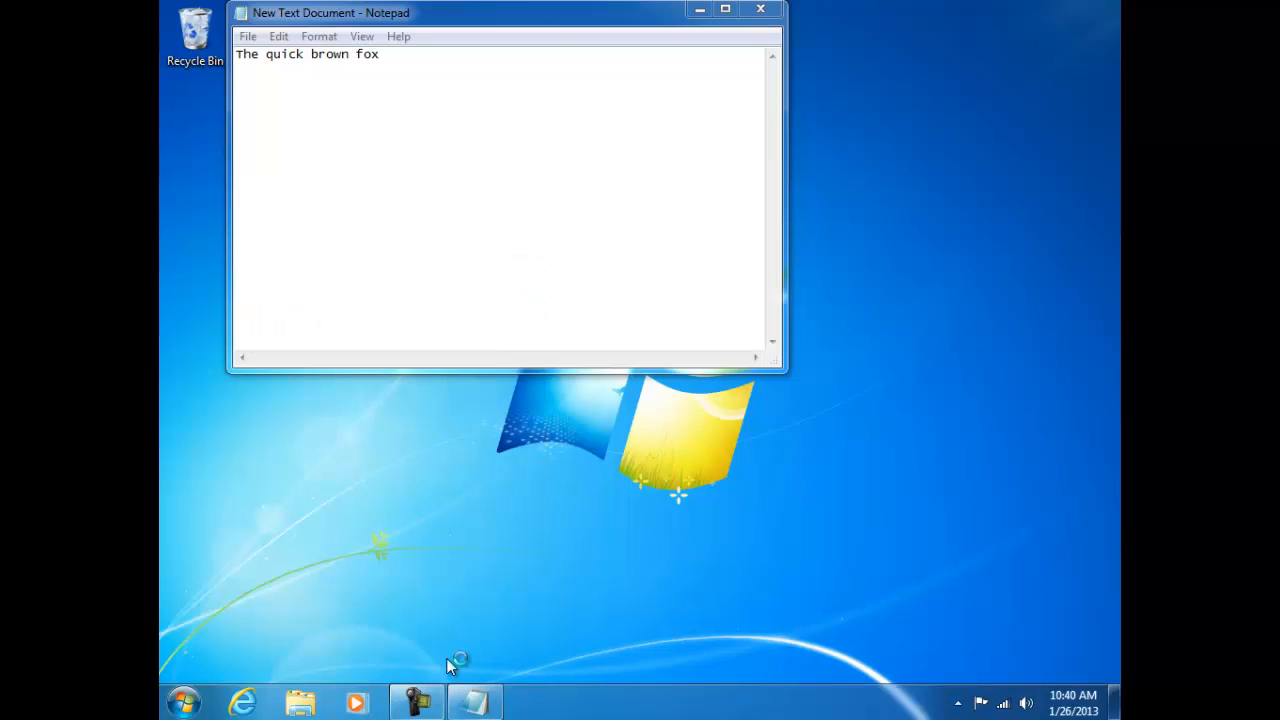
Cancel the shutdown blocked by Notepad, then close Notepad with Don't Save.
left_click(760, 9)
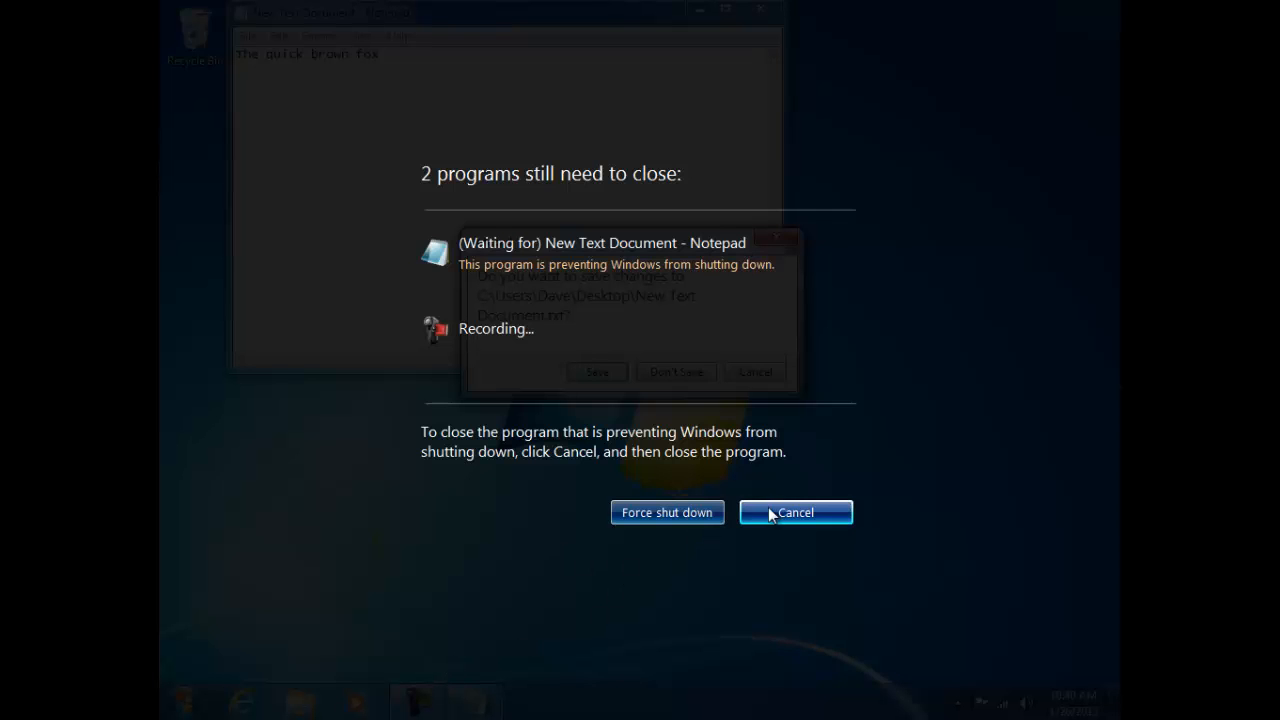
left_click(794, 512)
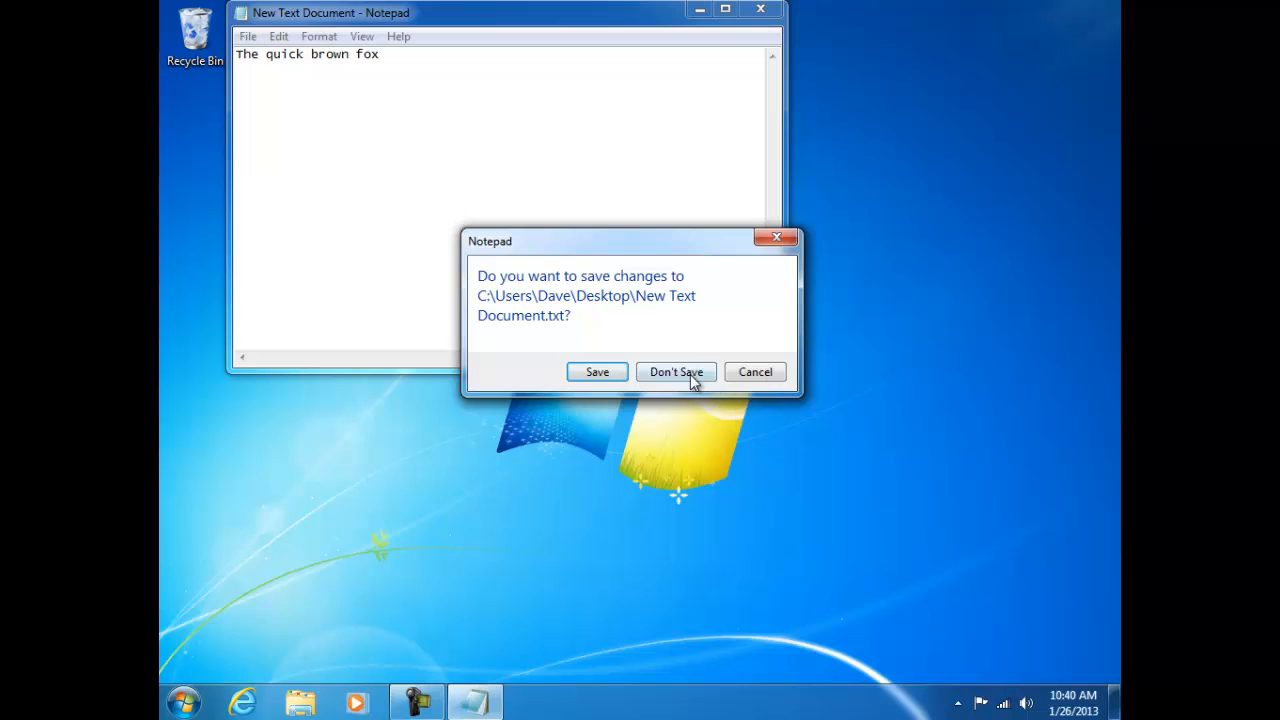
left_click(676, 371)
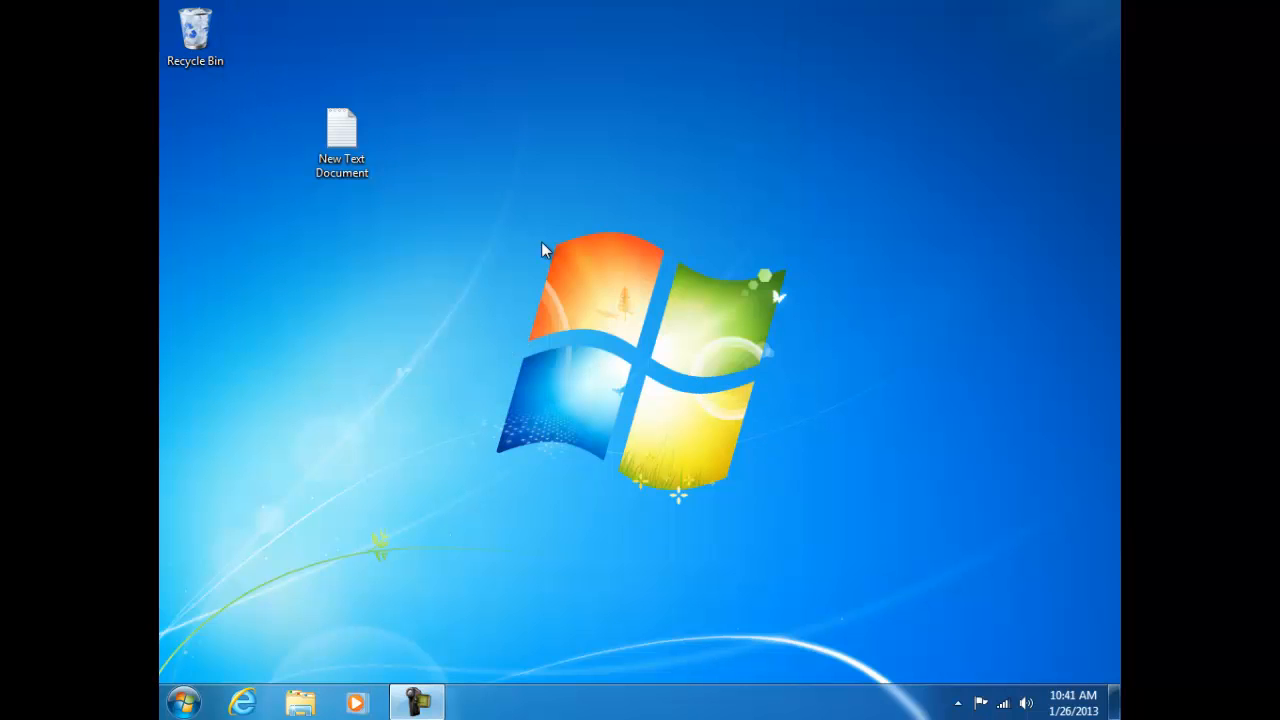
Delete the New Text Document icon from the desktop.
right_click(341, 130)
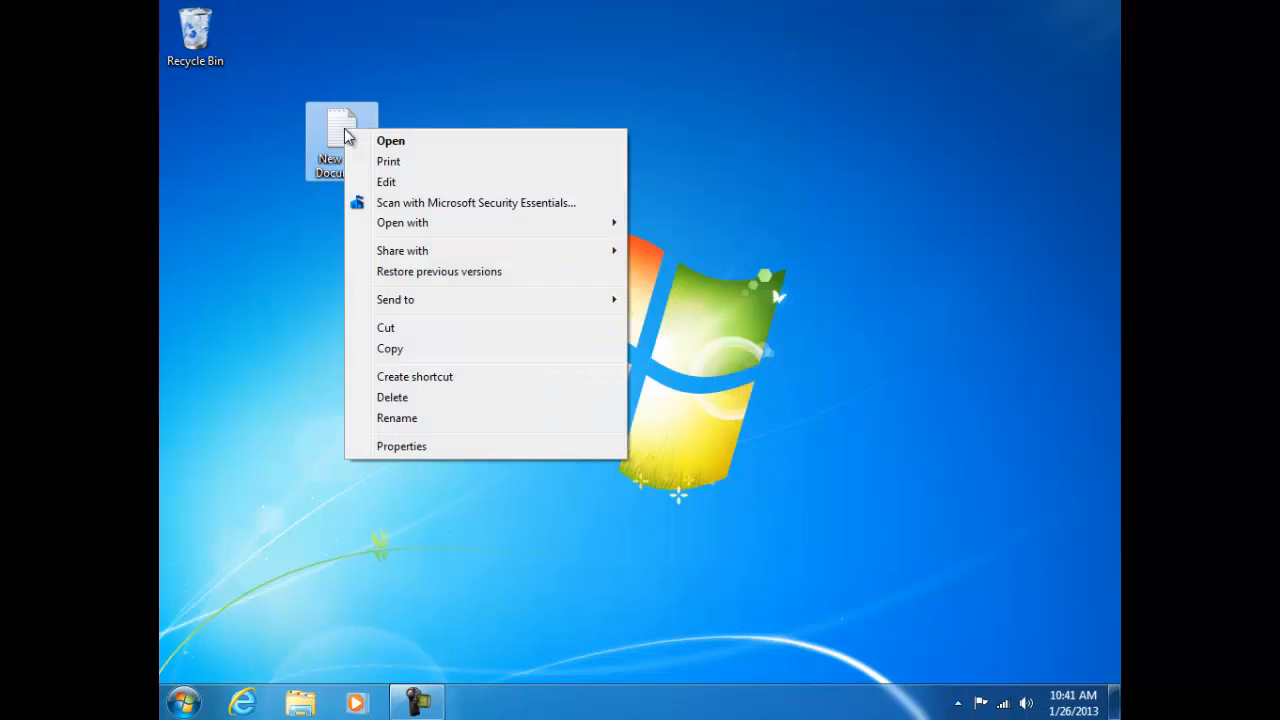
left_click(396, 418)
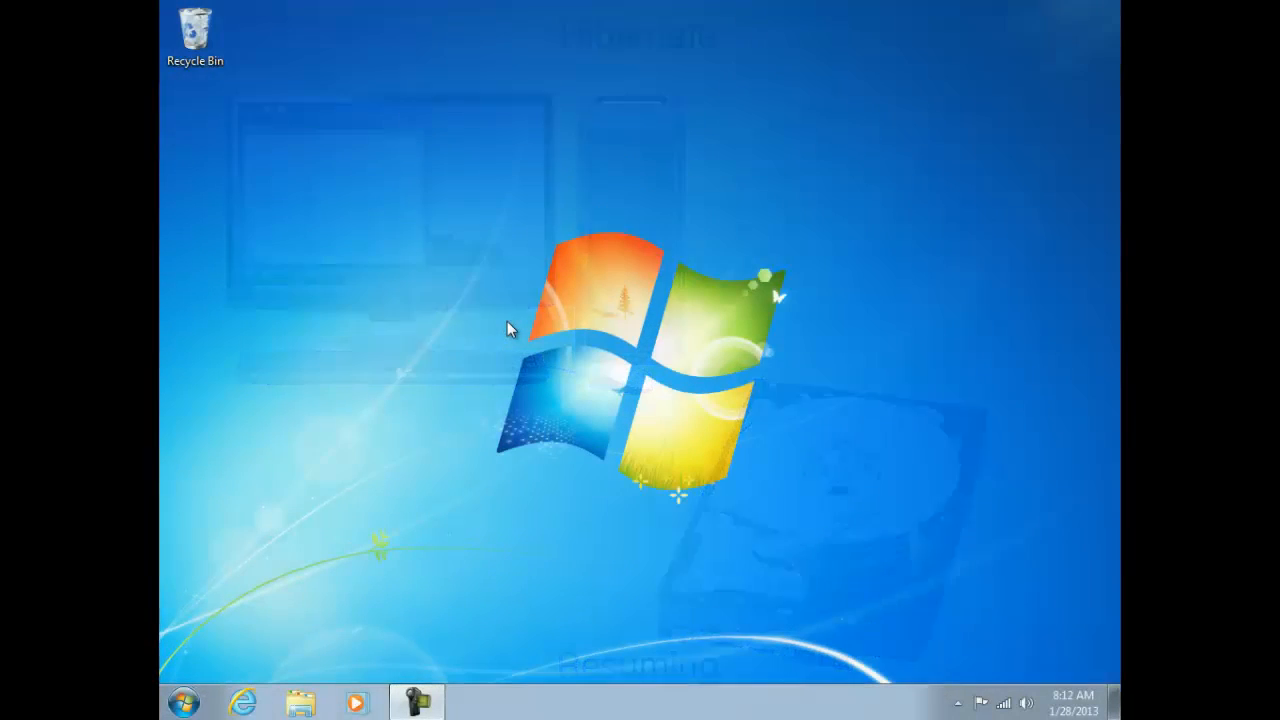
Go to Power Options through Start and Control Panel, showing Balanced and High performance plans.
left_click(184, 701)
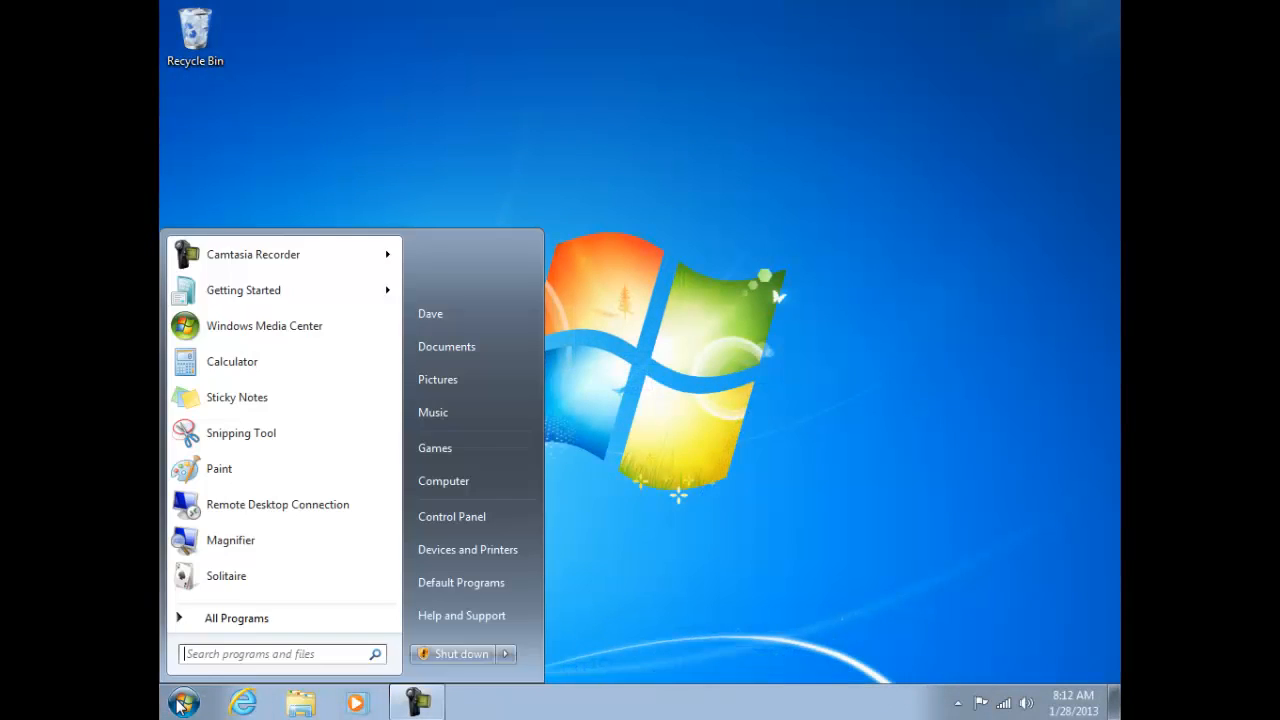
left_click(499, 519)
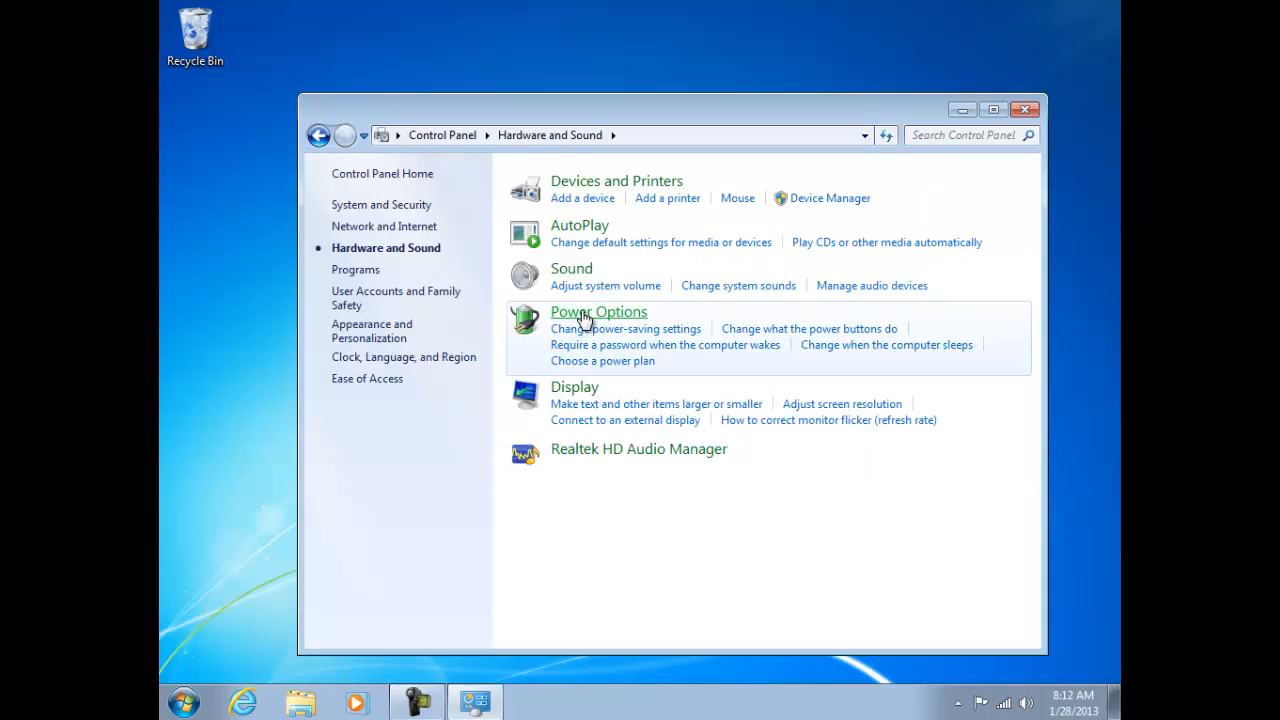
left_click(598, 311)
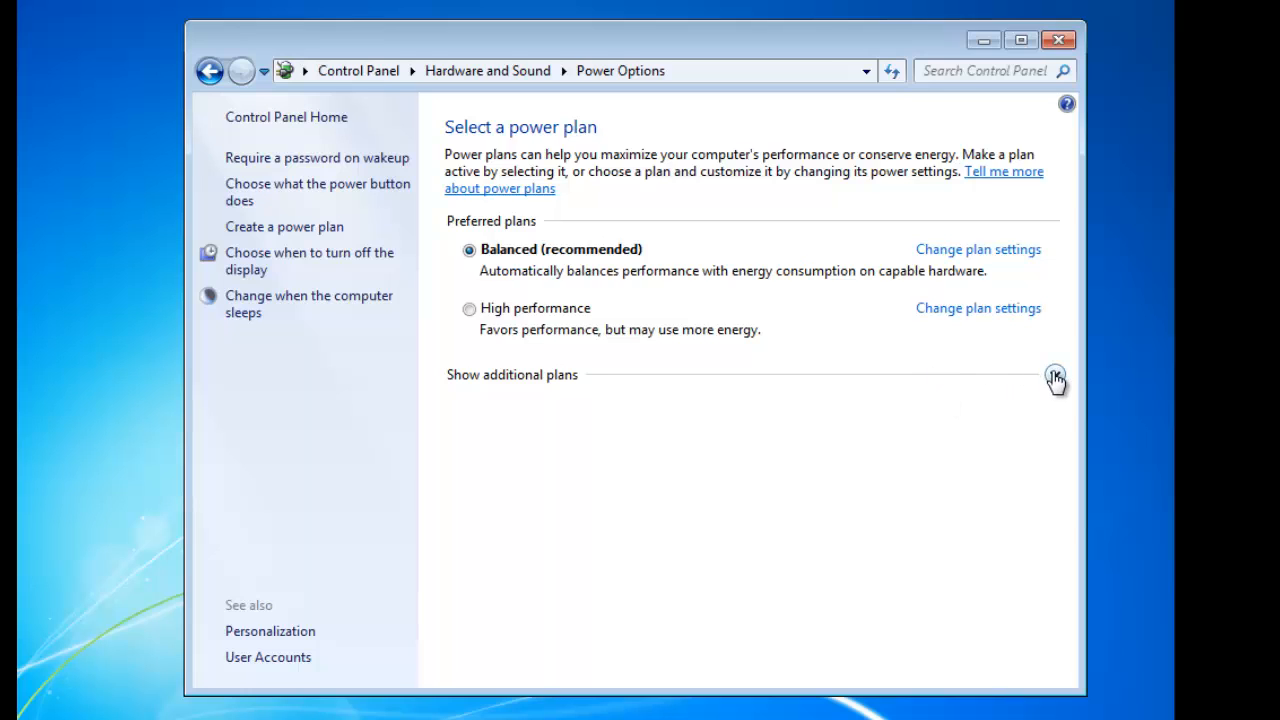
Expand 'Show additional plans' to reveal the Power saver plan.
left_click(1055, 374)
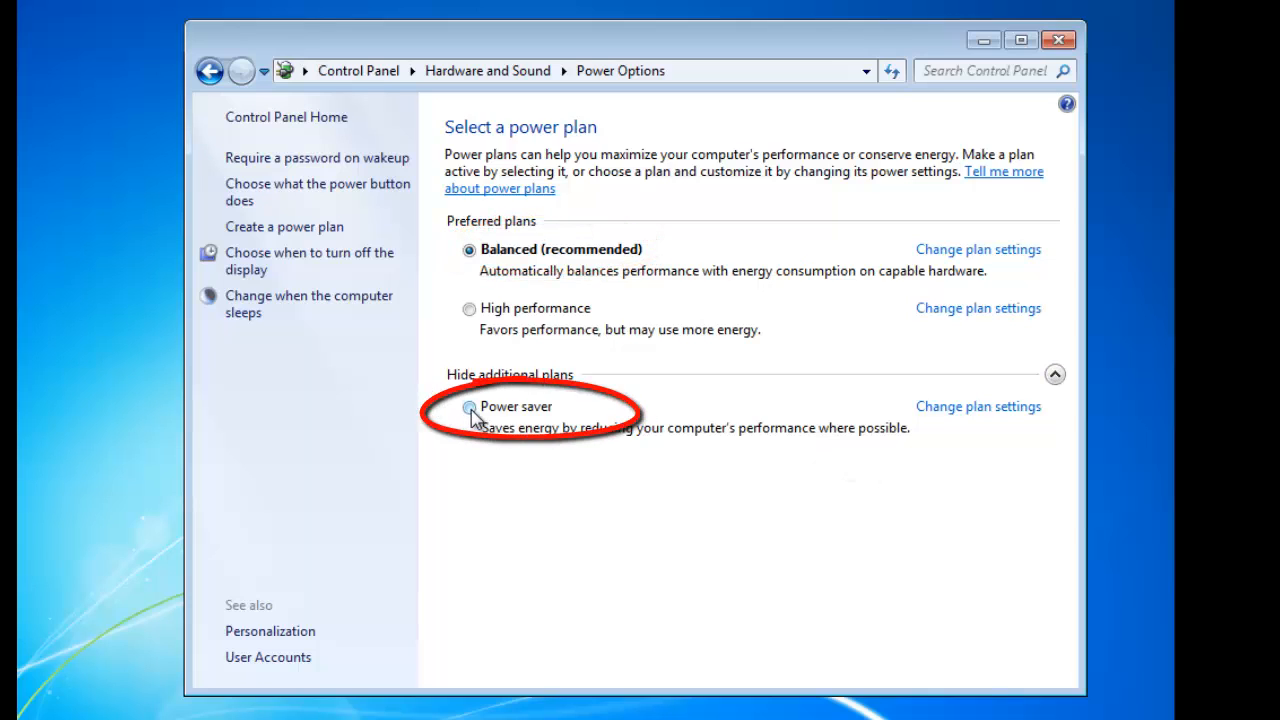
left_click(469, 407)
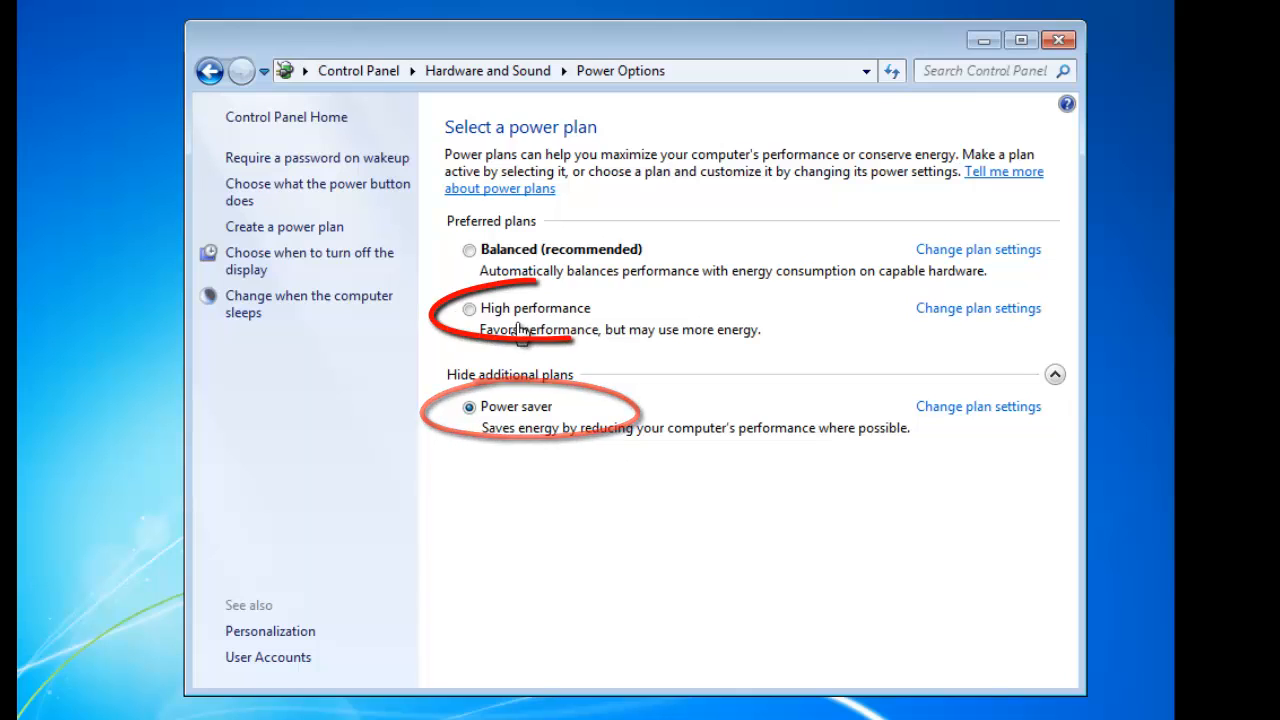
left_click(469, 308)
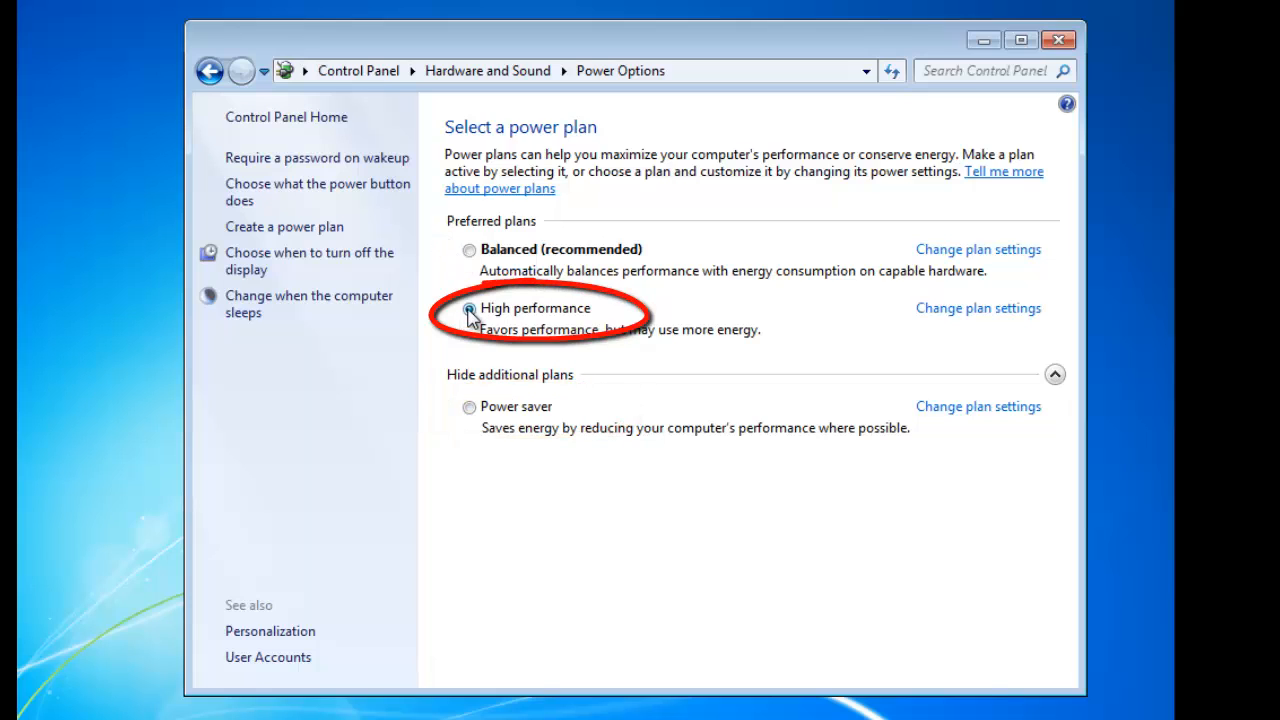
left_click(469, 308)
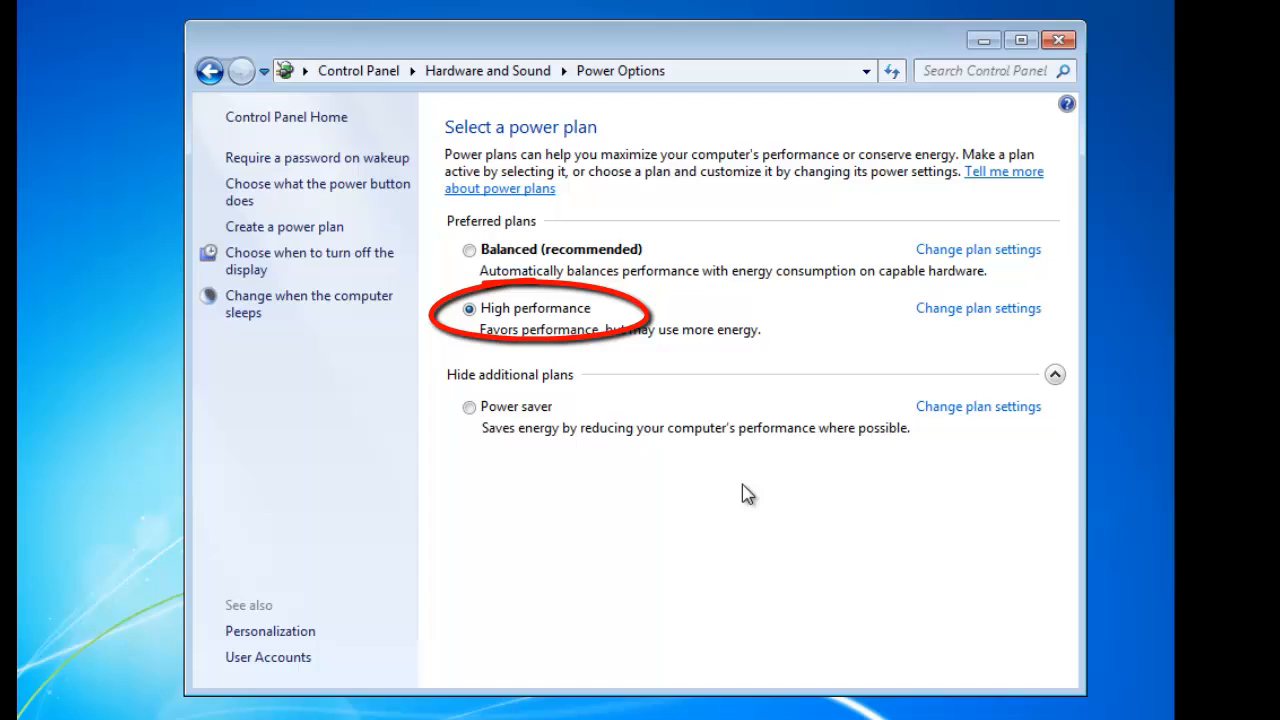
left_click(469, 249)
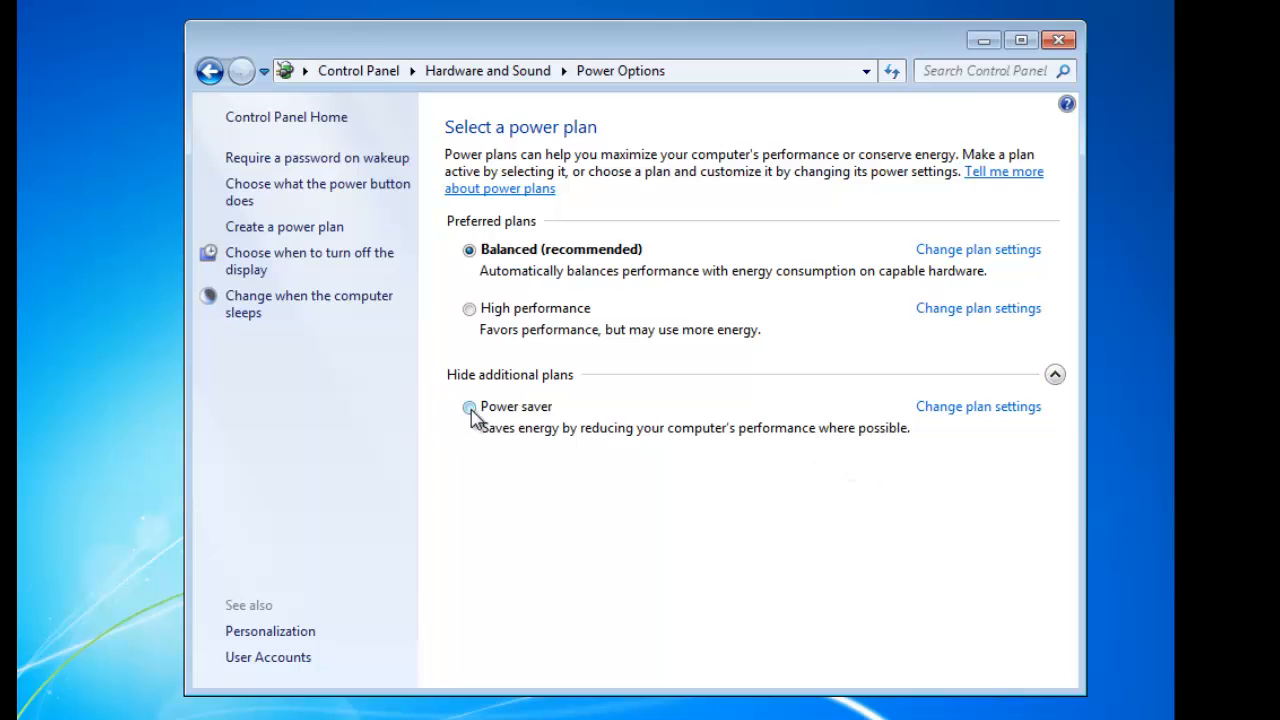
left_click(469, 407)
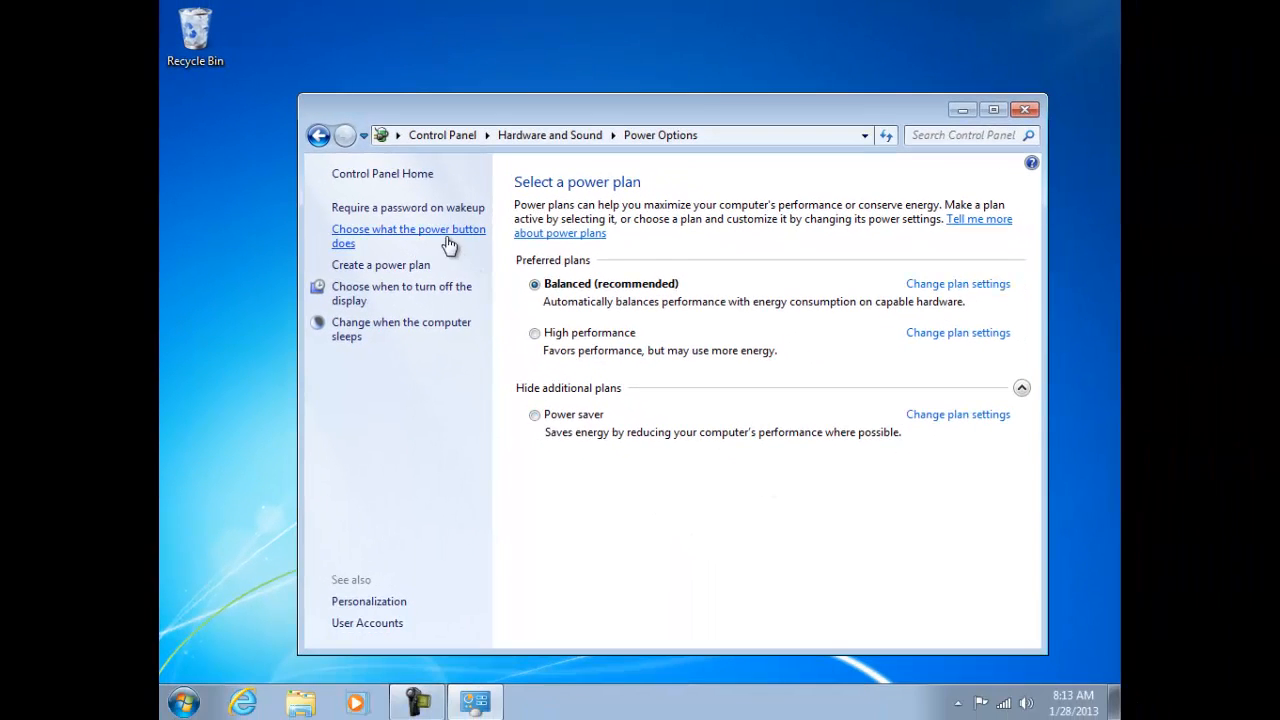
Set 'When I press the power button' to Do nothing and save changes.
left_click(408, 235)
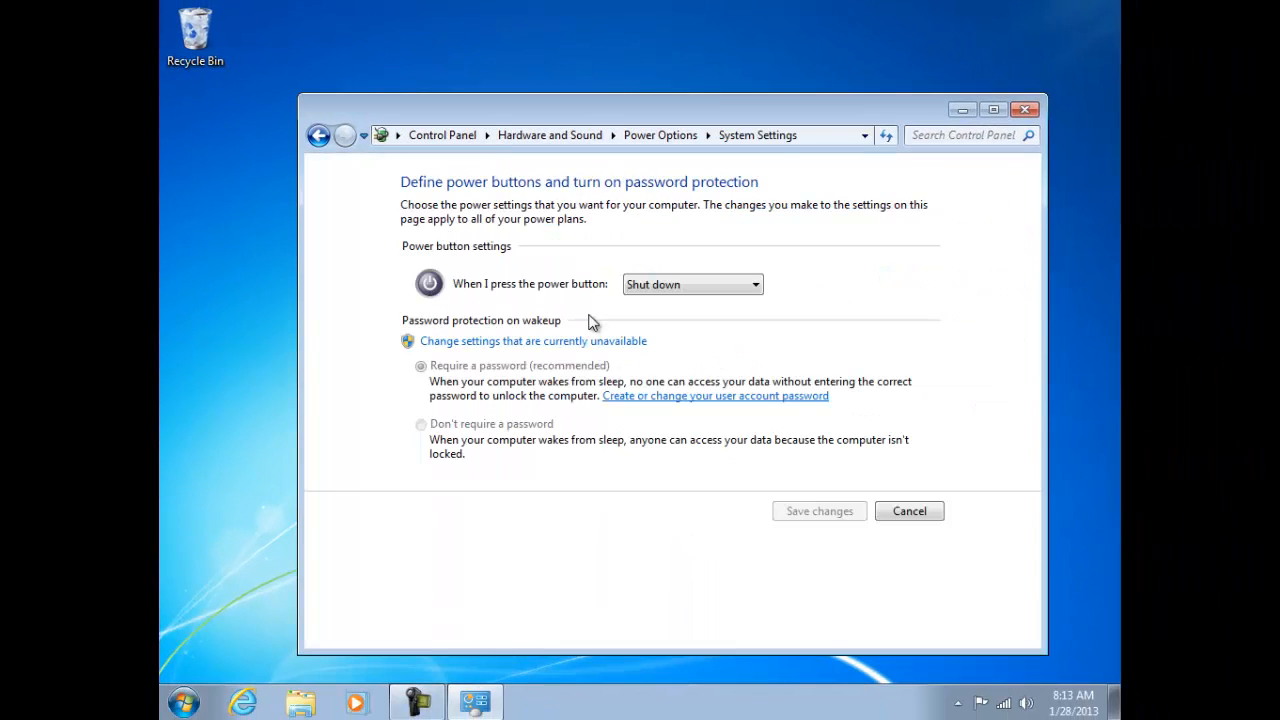
left_click(992, 109)
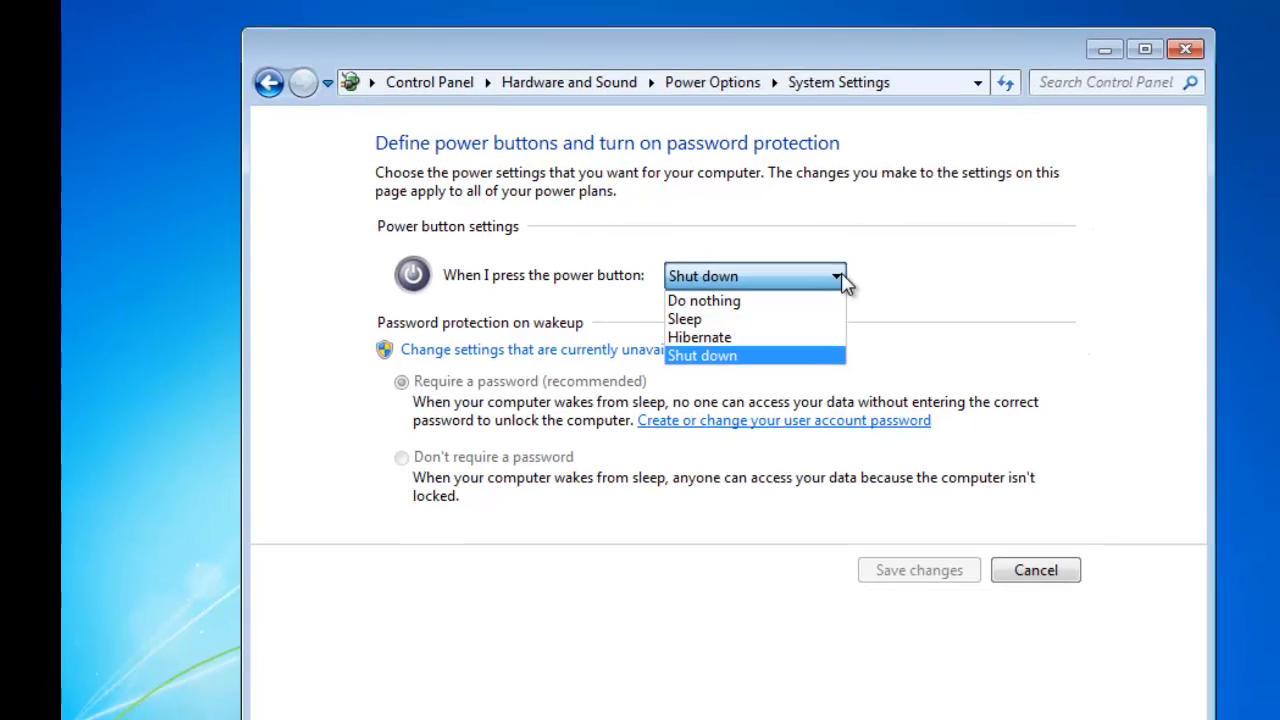
left_click(703, 300)
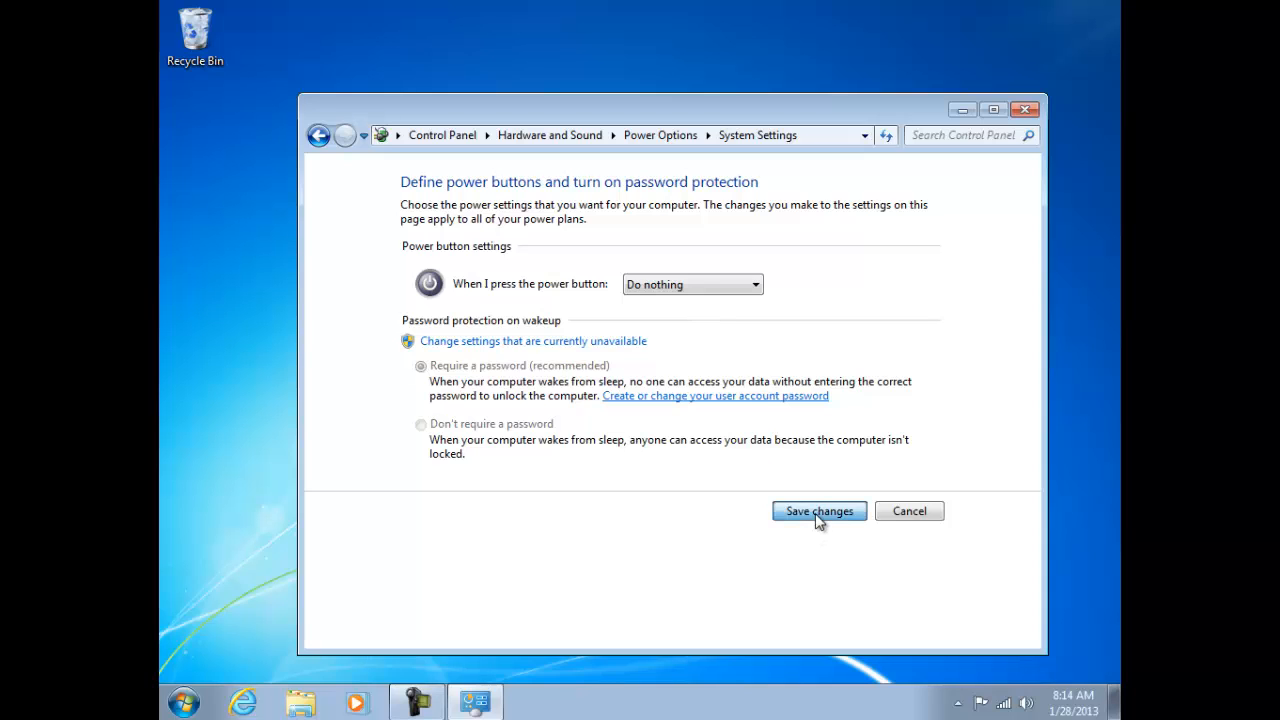
left_click(818, 511)
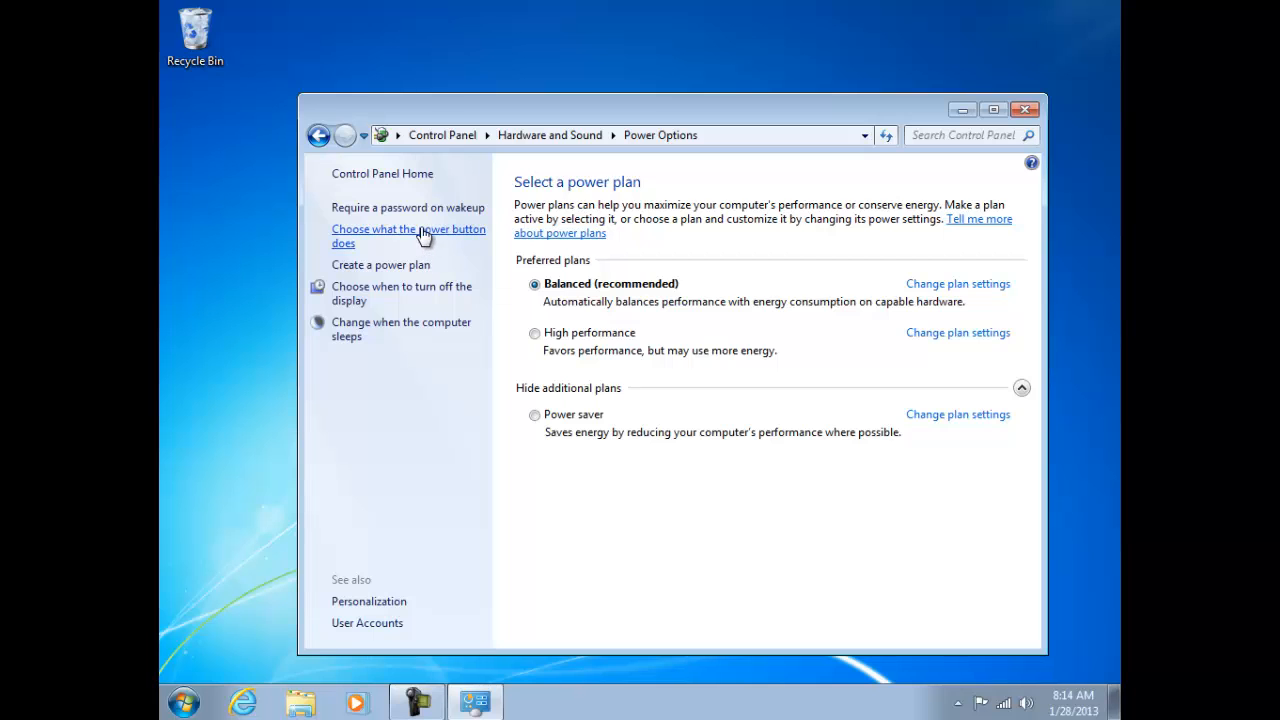
Set 'When I press the power button' back to Shut down and save changes.
left_click(407, 235)
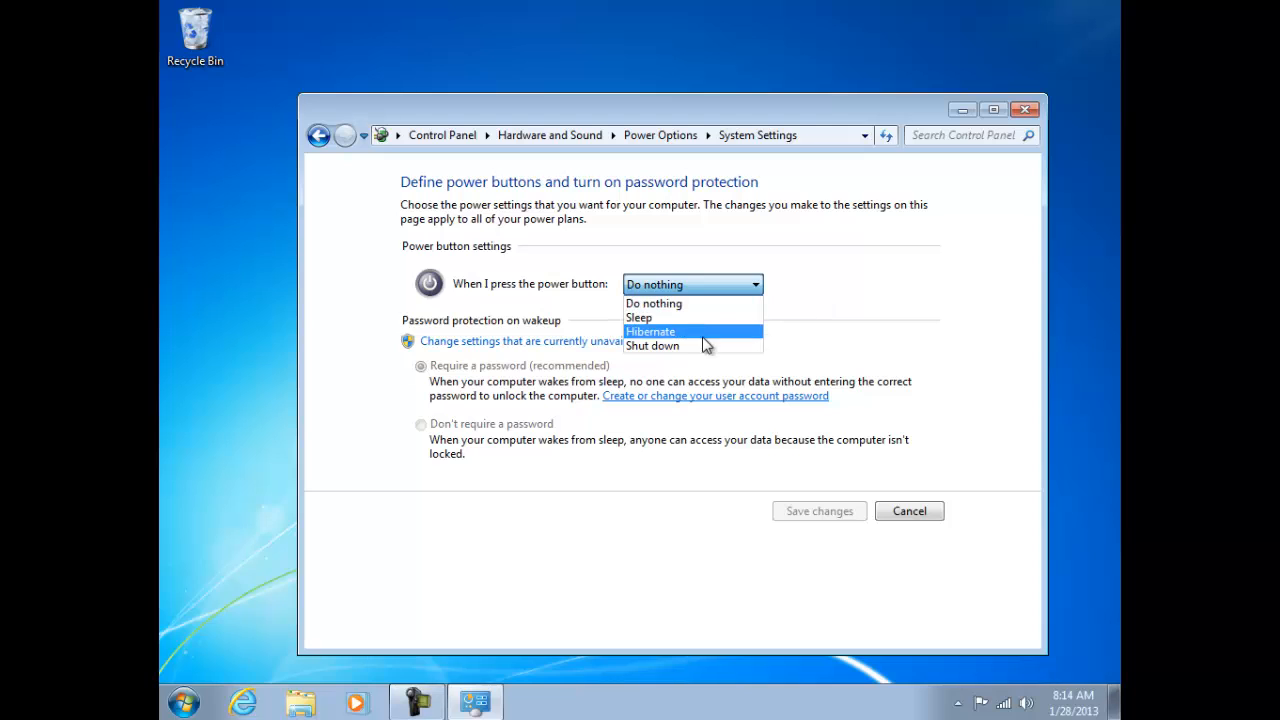
left_click(652, 345)
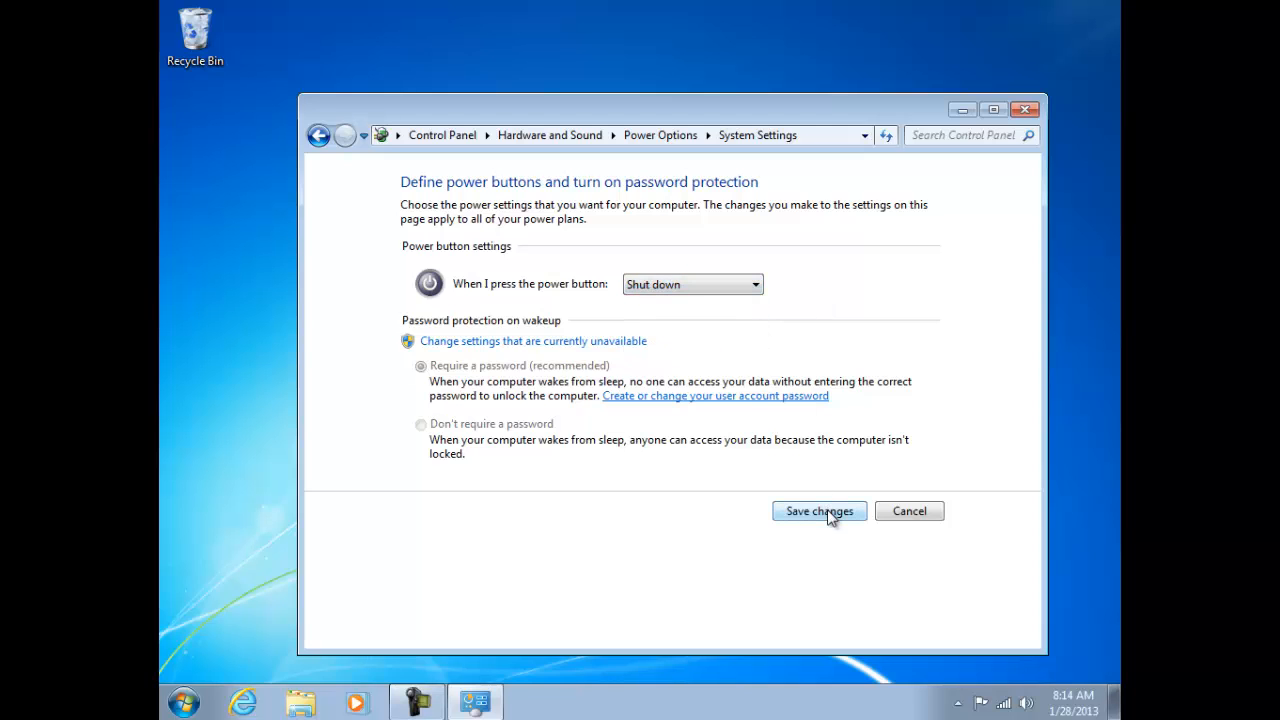
left_click(818, 511)
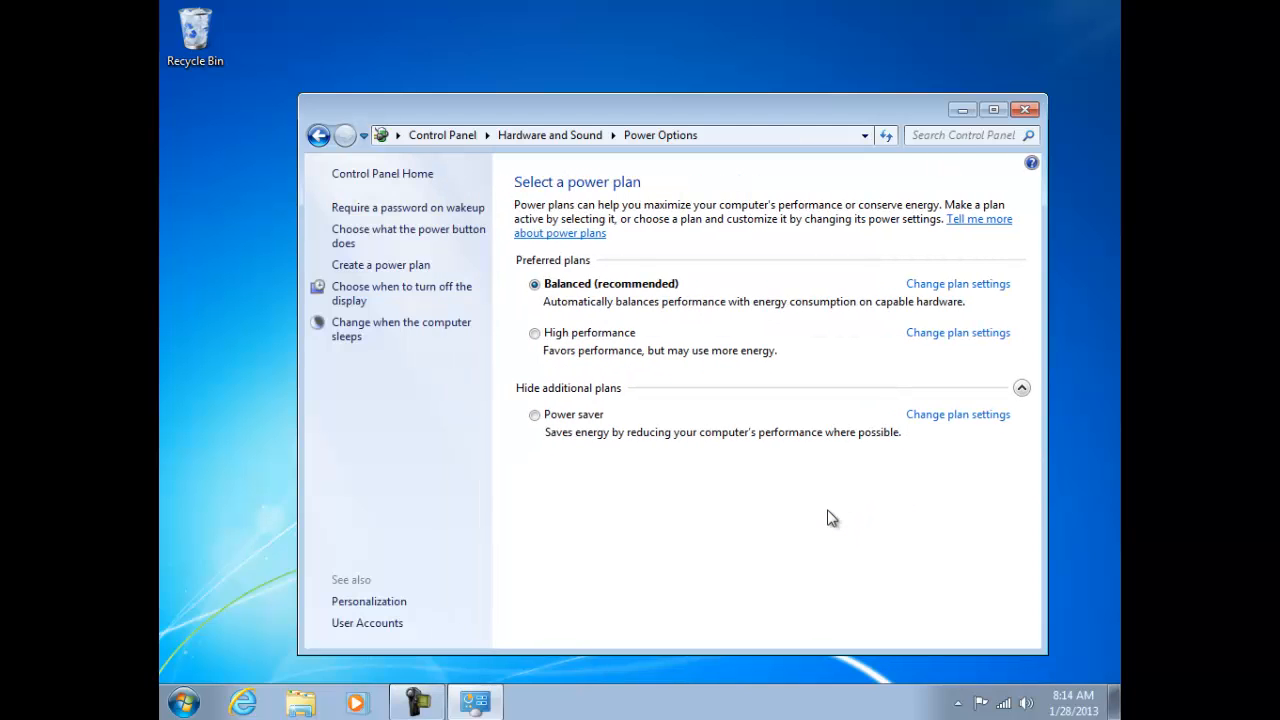
mouse_move(408, 235)
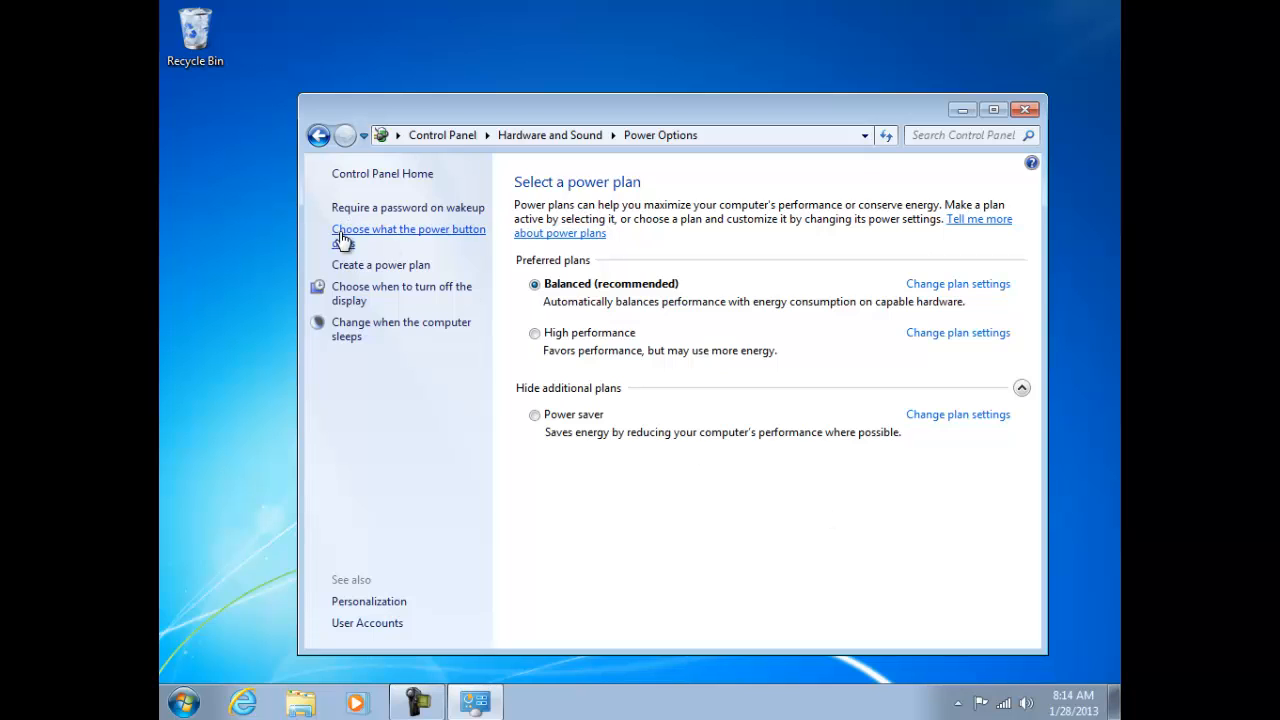
Begin a new power plan based on Balanced and name it 'Daves Power Plan'.
left_click(380, 264)
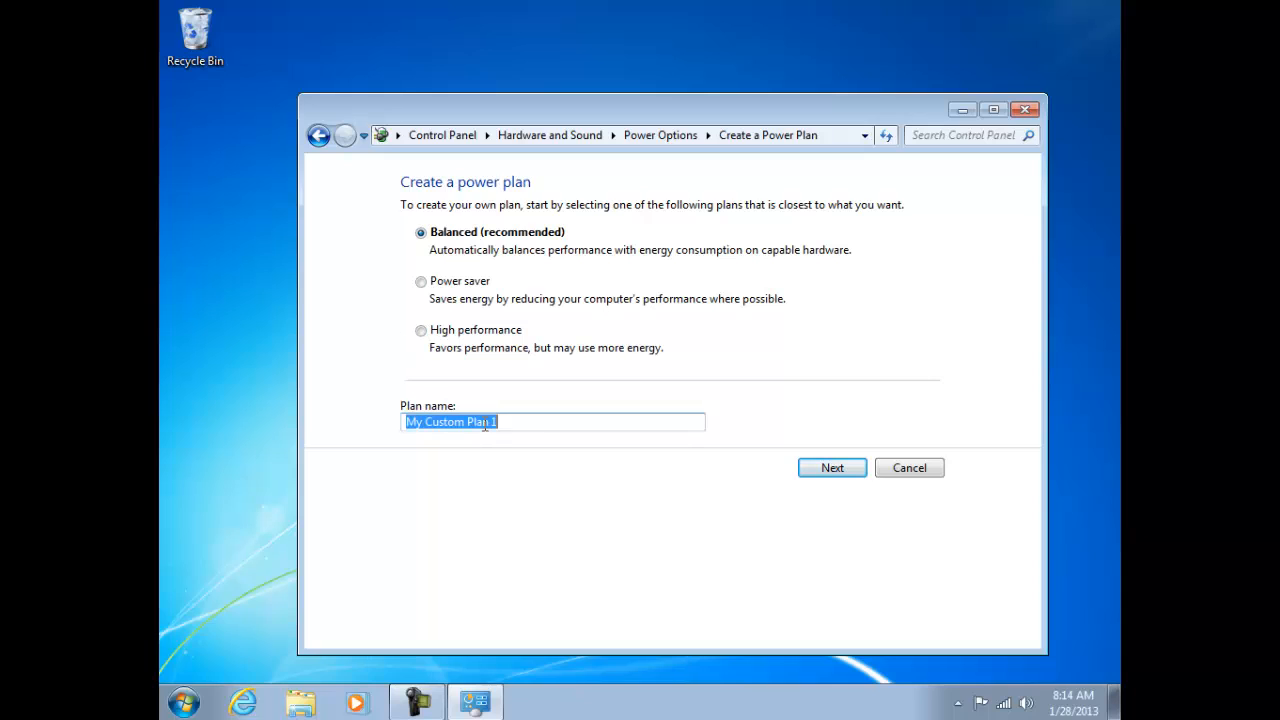
type("D")
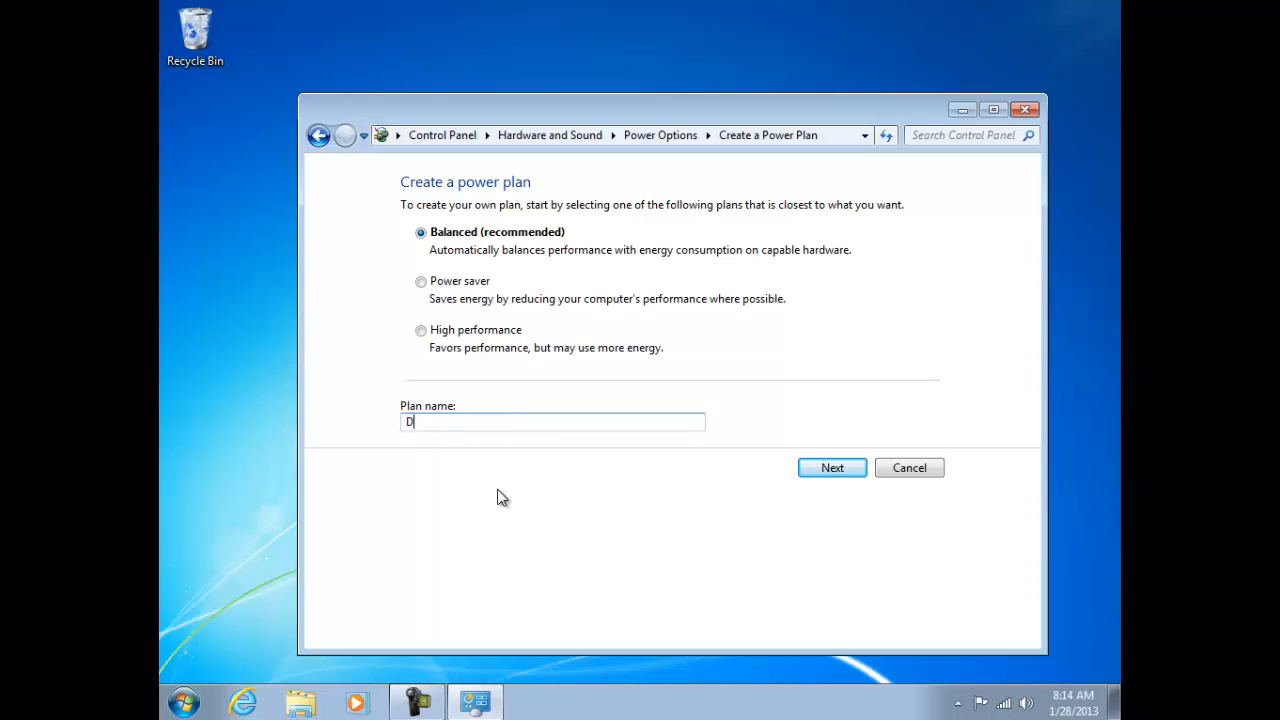
type("aves P")
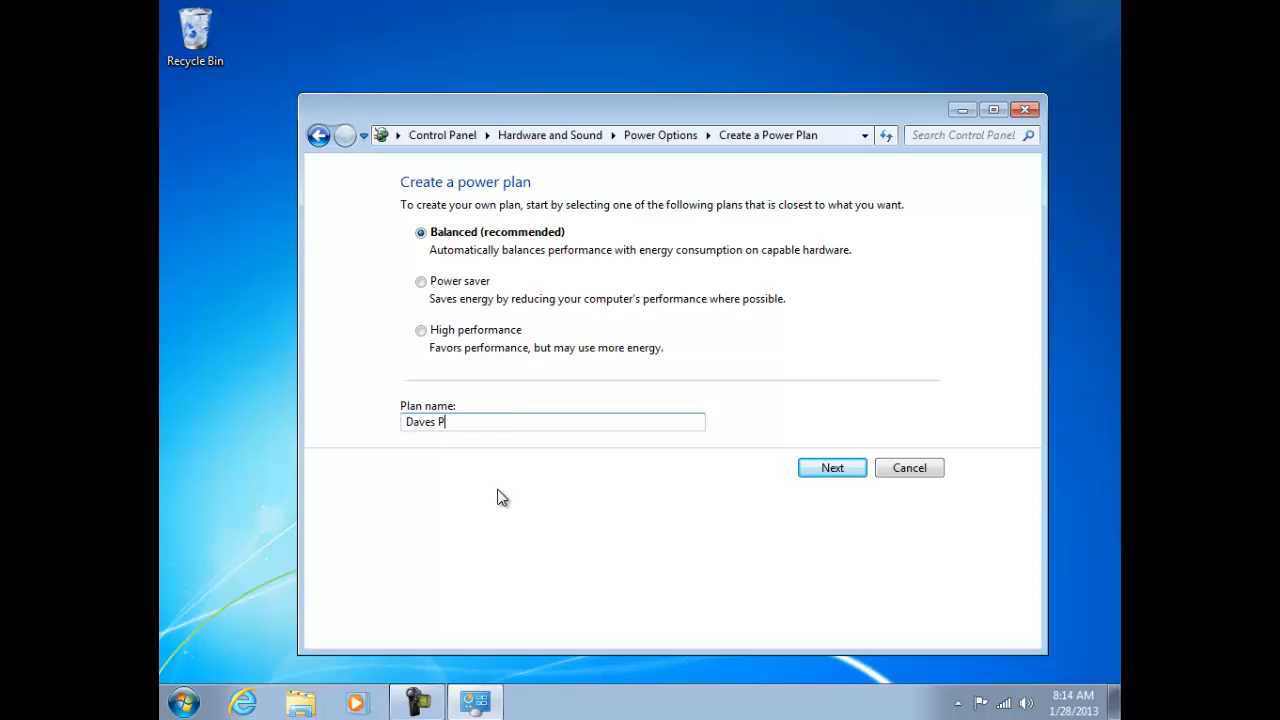
type("ower Pla")
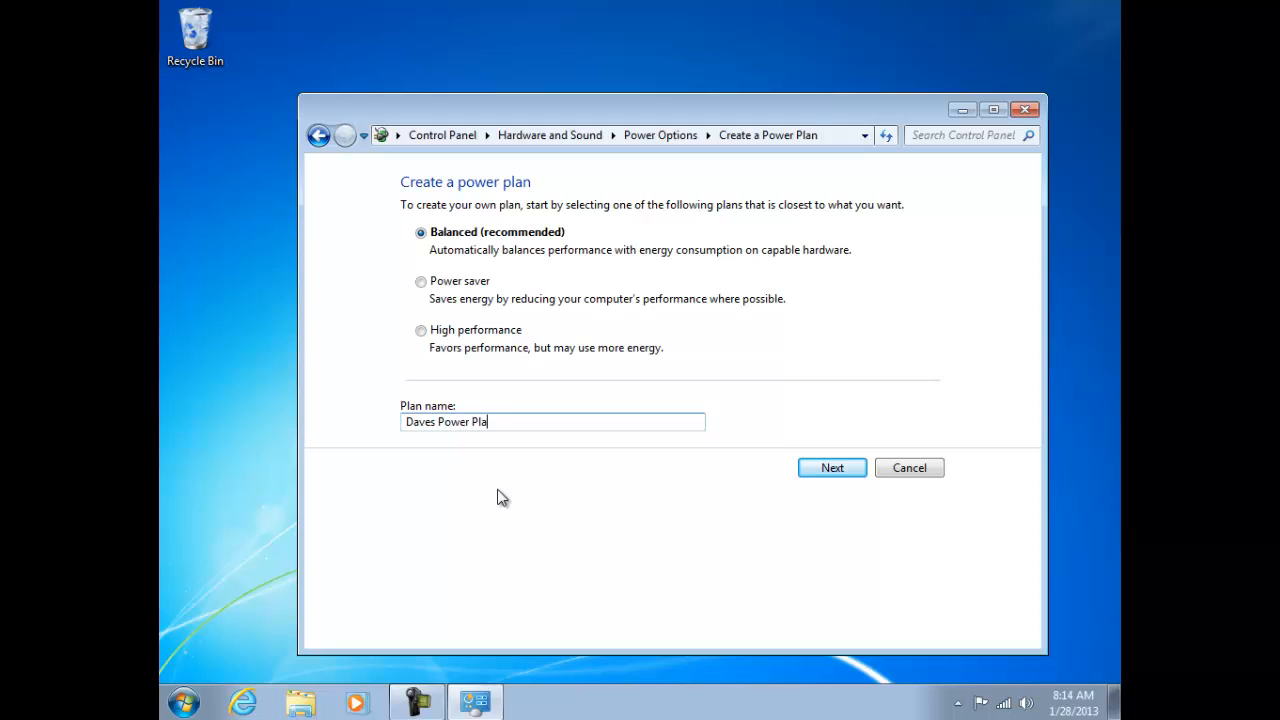
type("n")
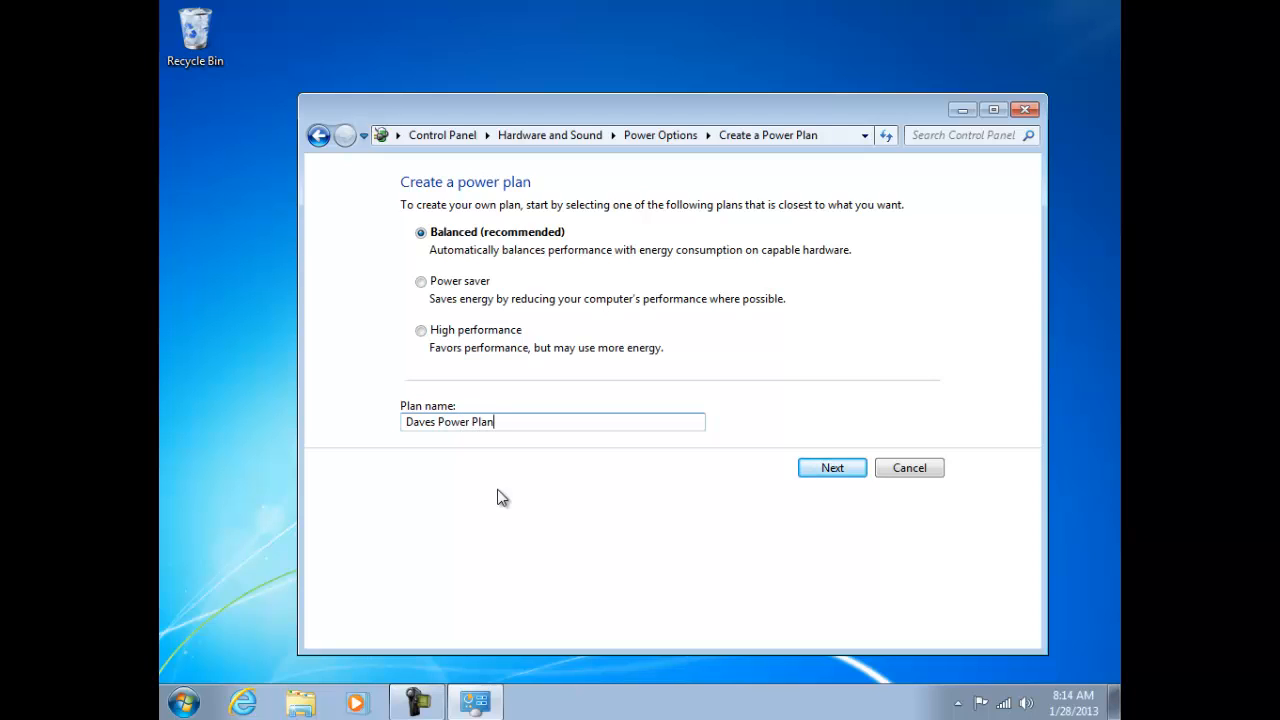
mouse_move(712, 460)
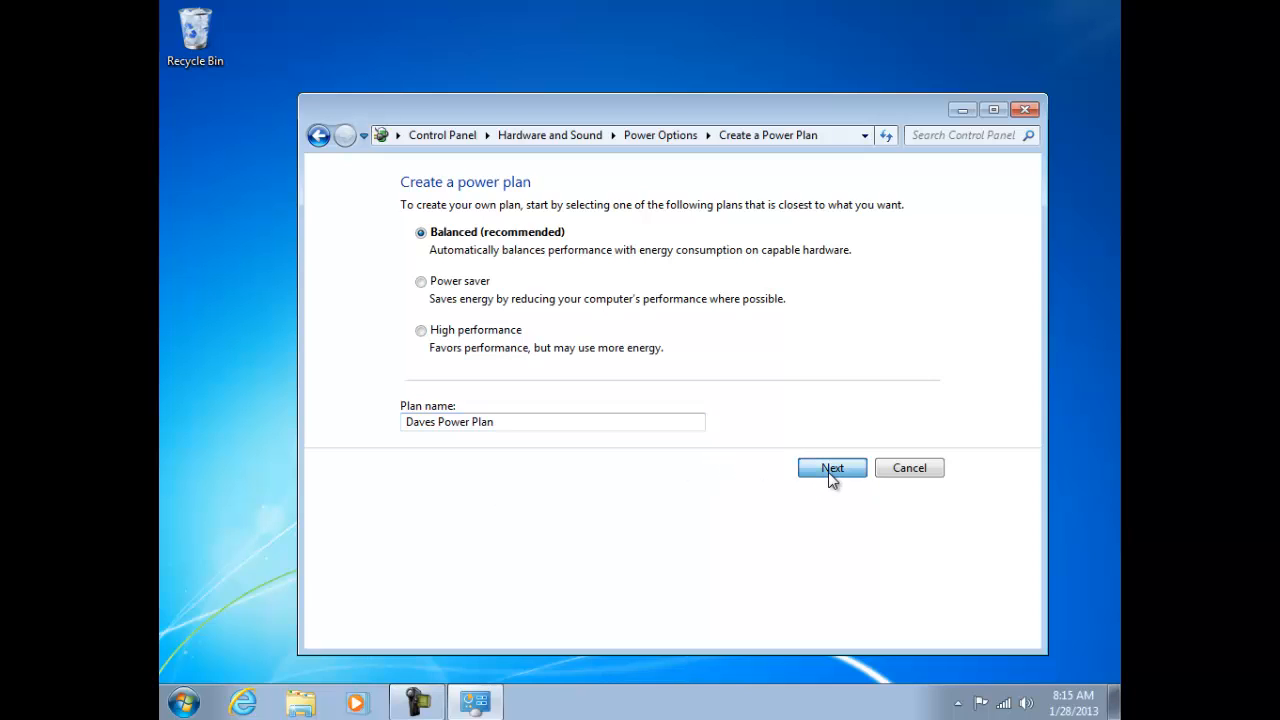
Keep display off at 10 minutes and sleep at 30 minutes, then create the plan.
left_click(831, 468)
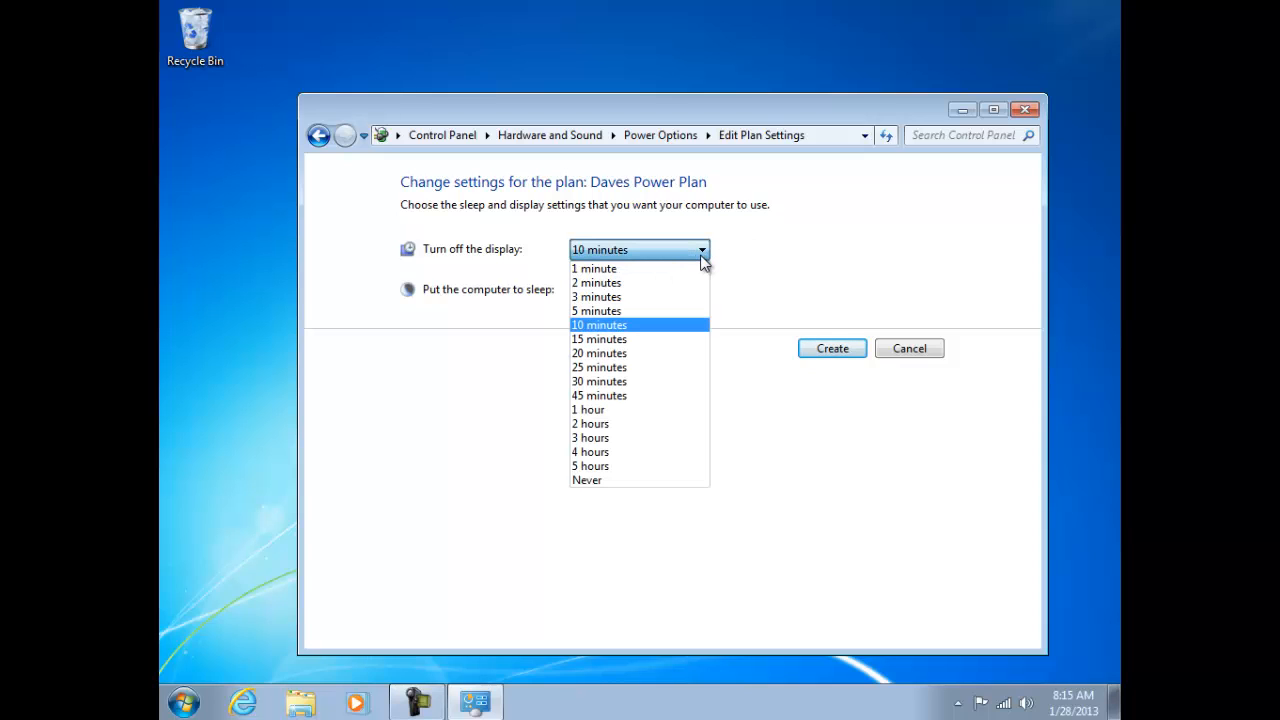
left_click(598, 324)
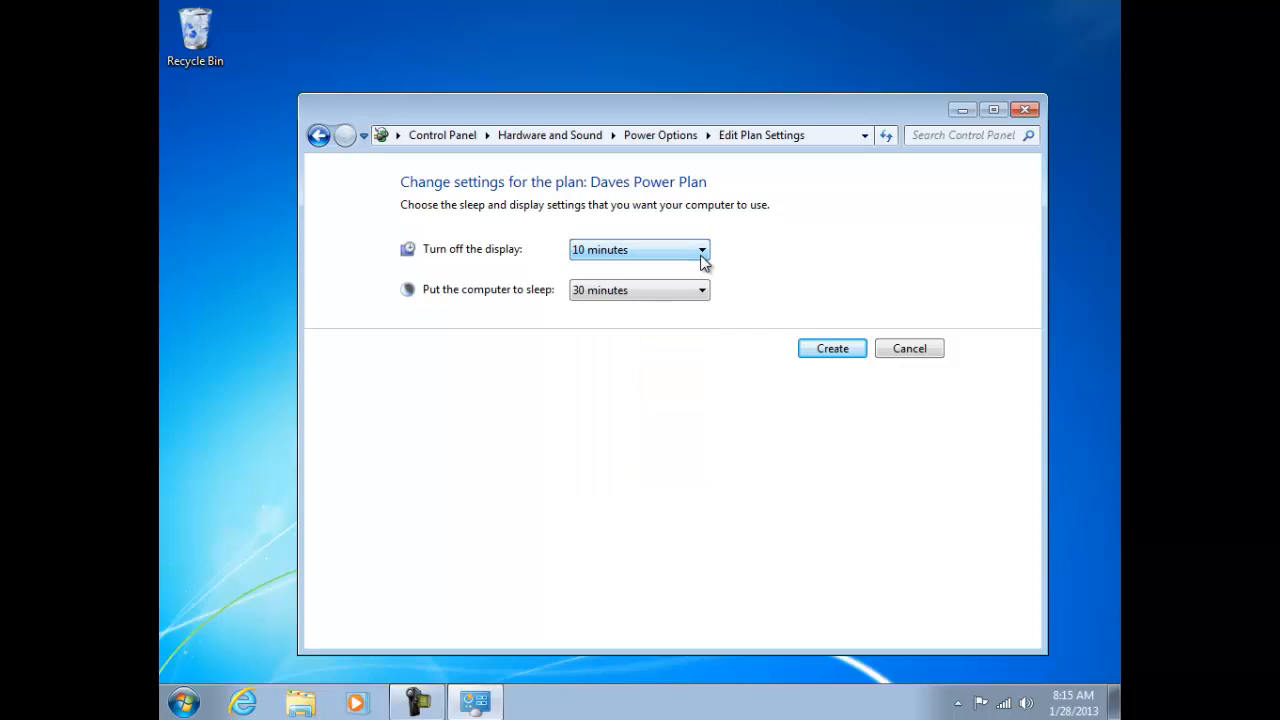
left_click(701, 290)
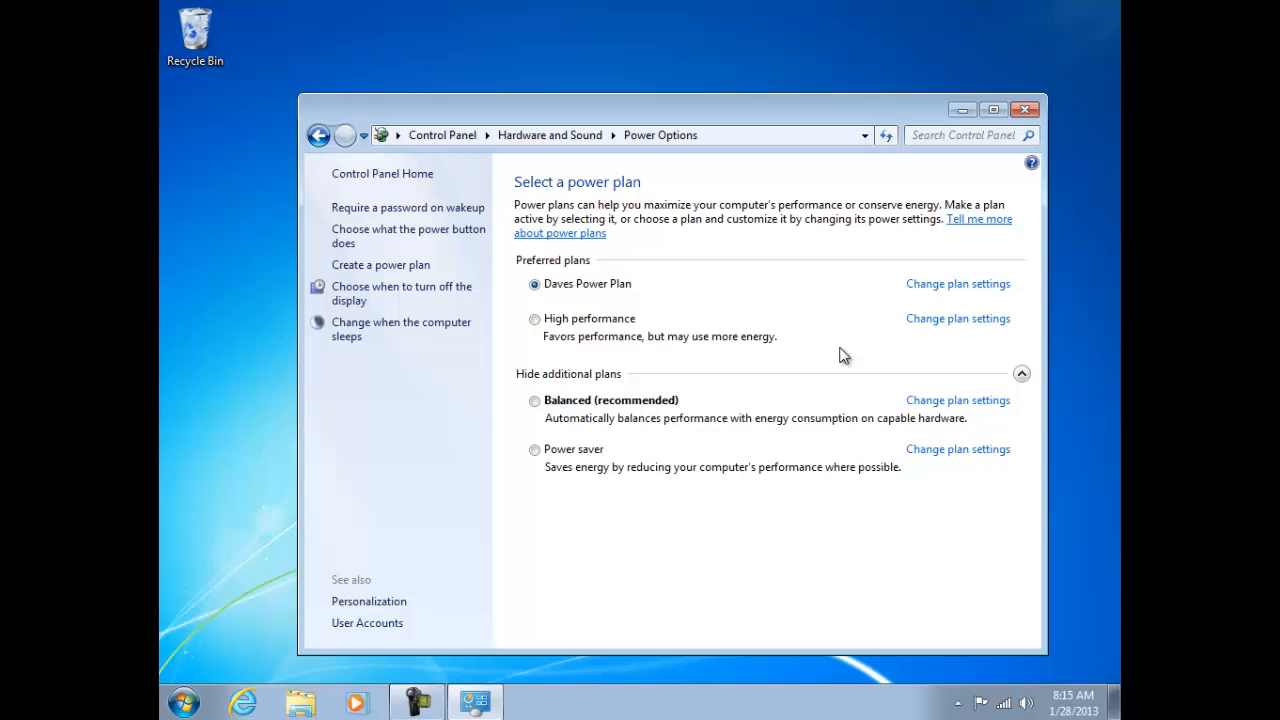
mouse_move(957, 284)
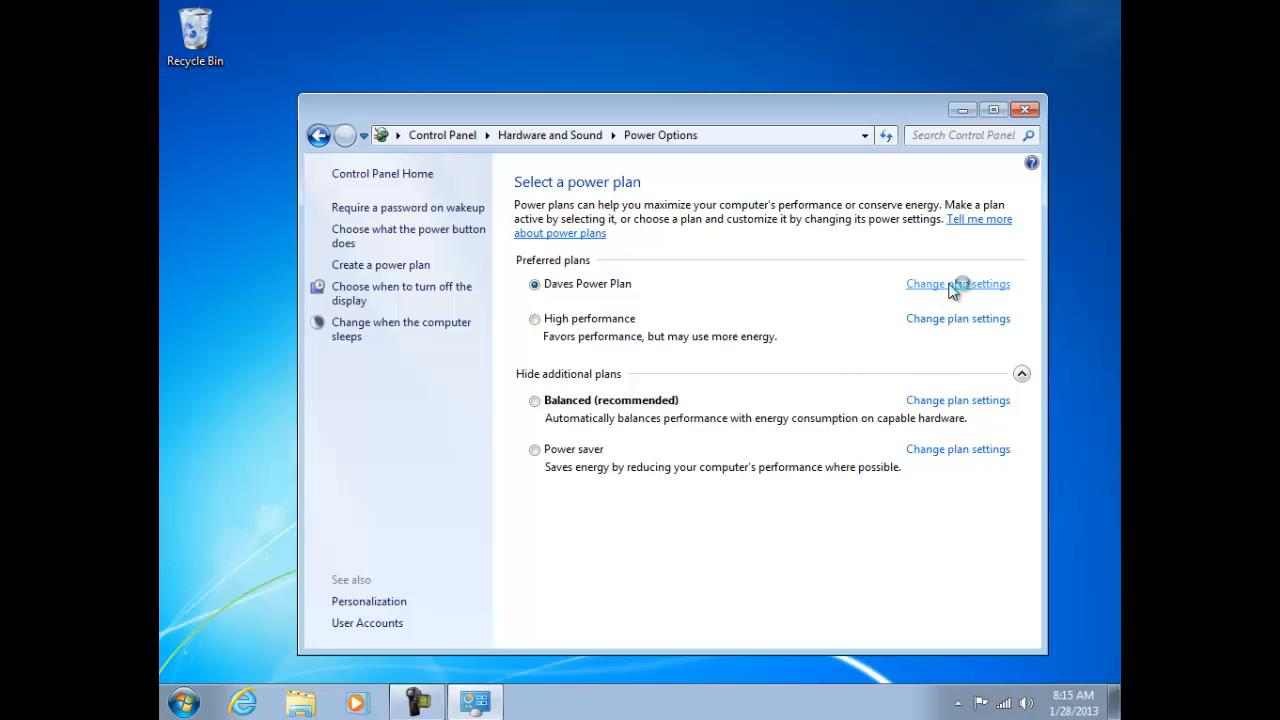
Open 'Change plan settings' for Daves Power Plan to view its display and sleep times.
left_click(957, 284)
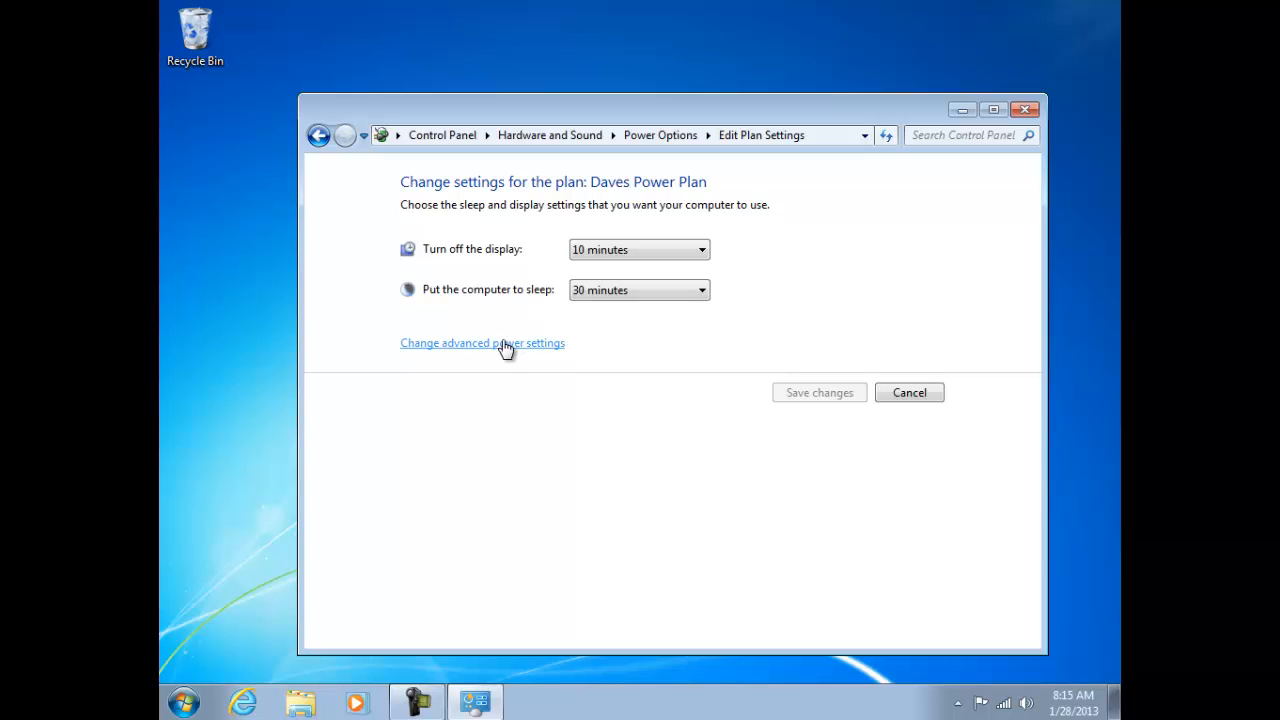
Open Daves Power Plan's advanced settings and expand Wireless Adapter Settings > Power Saving Mode.
left_click(483, 343)
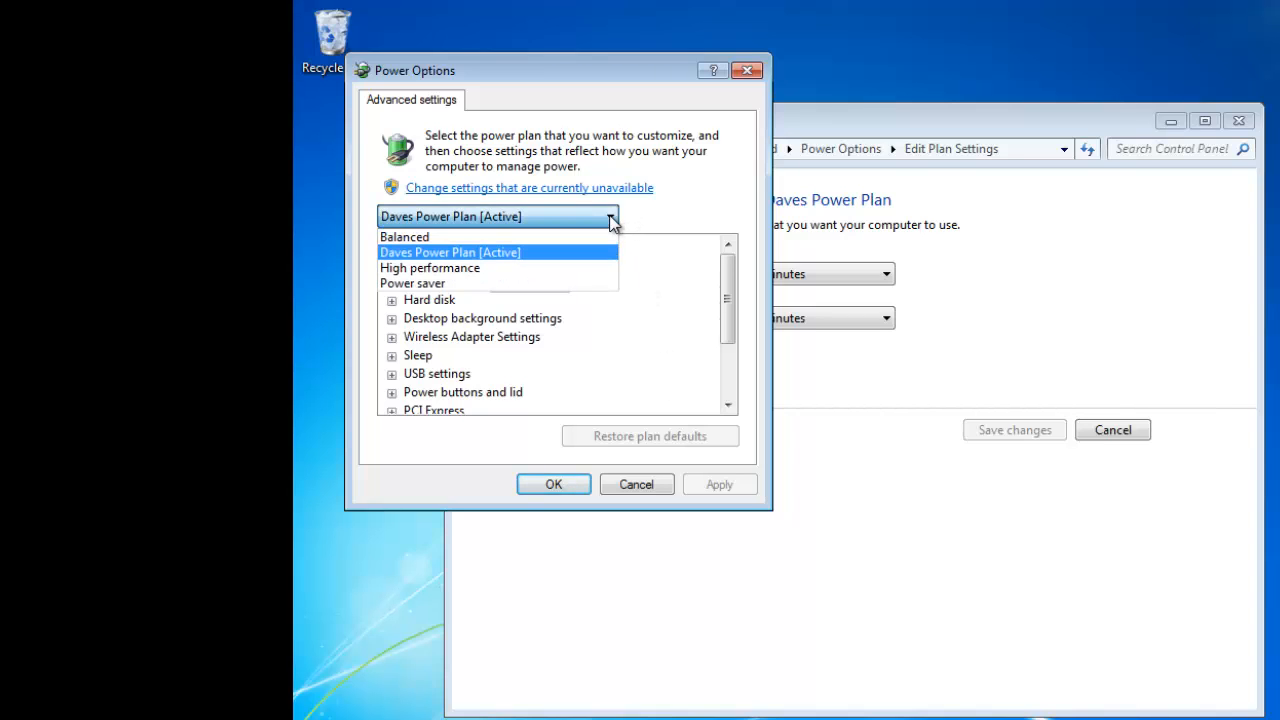
left_click(450, 252)
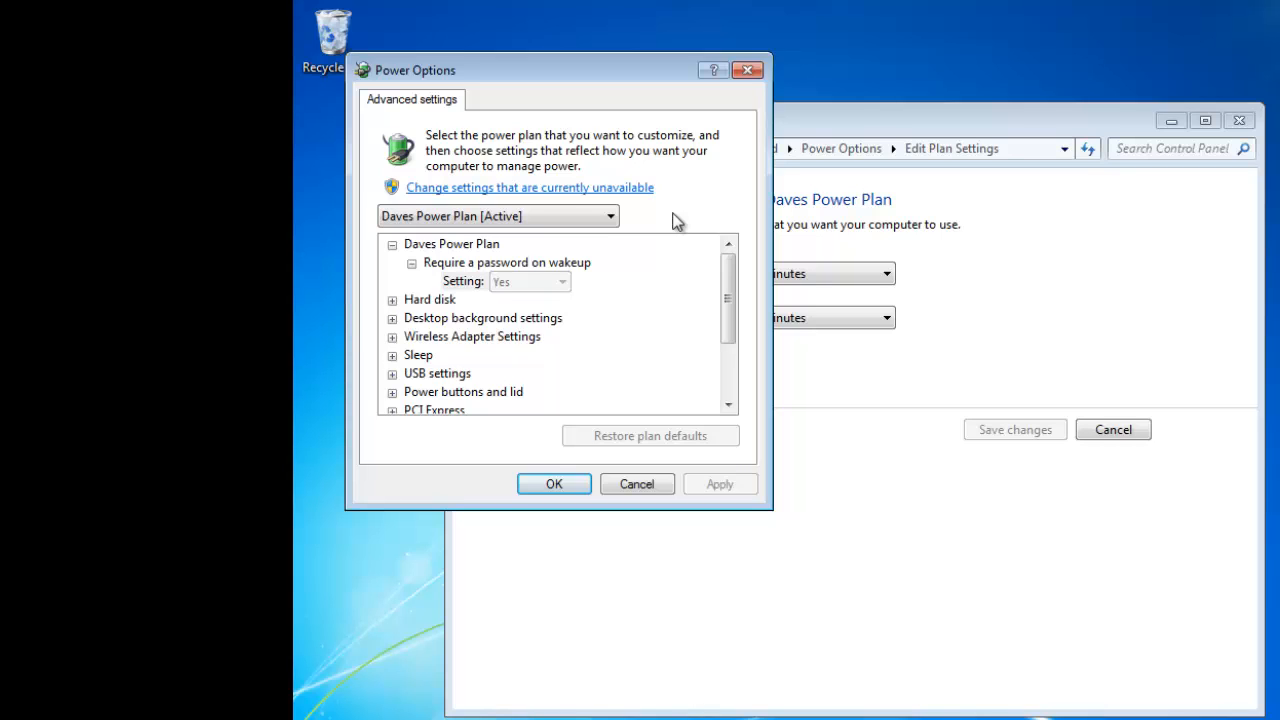
left_click(472, 336)
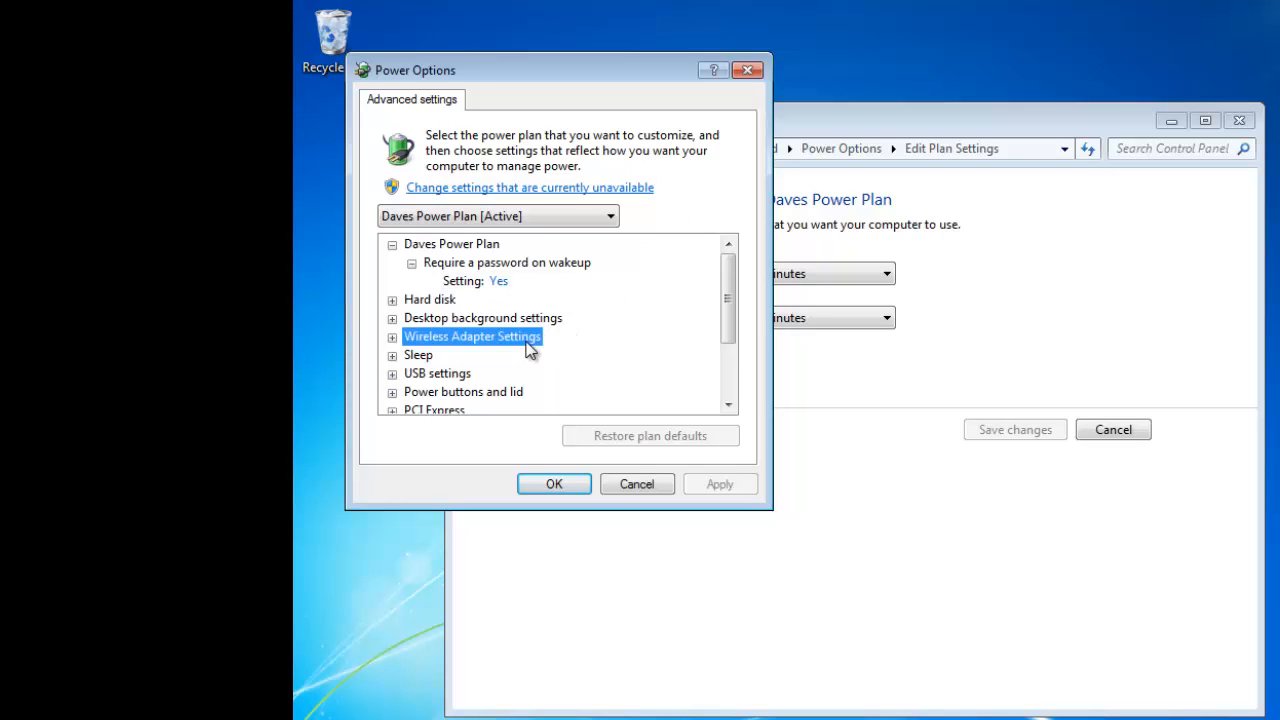
left_click(392, 336)
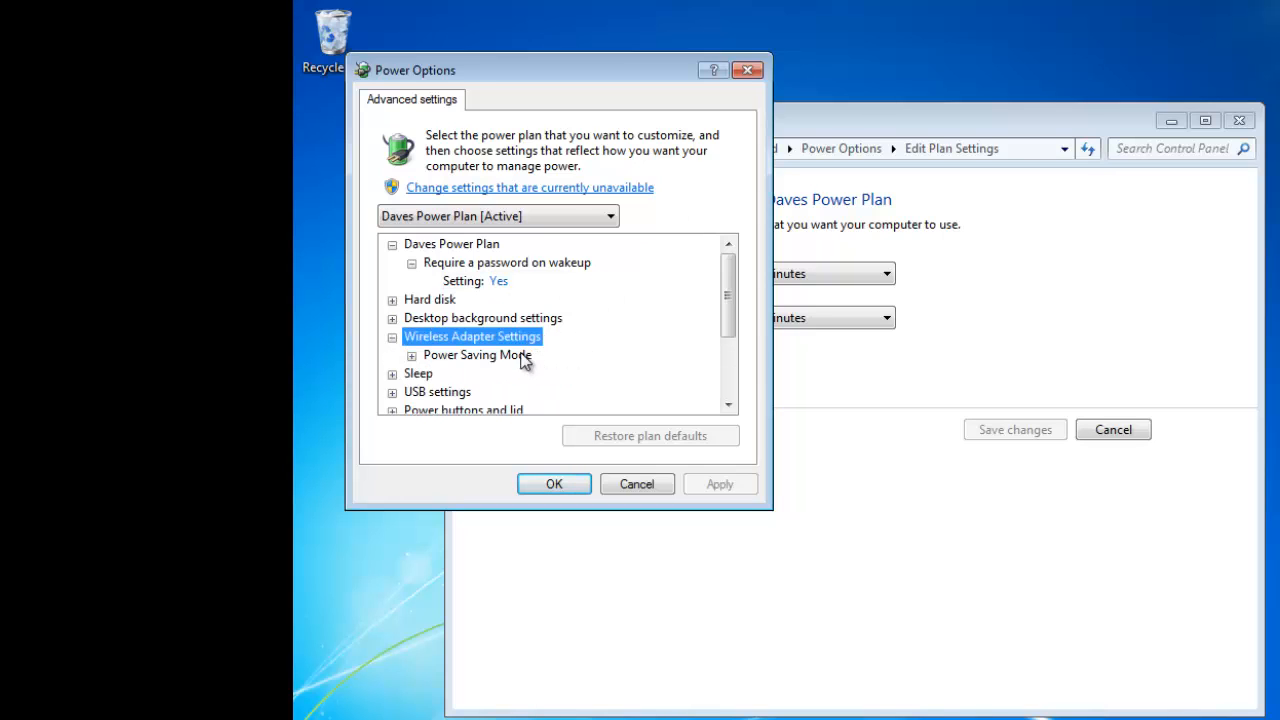
left_click(411, 355)
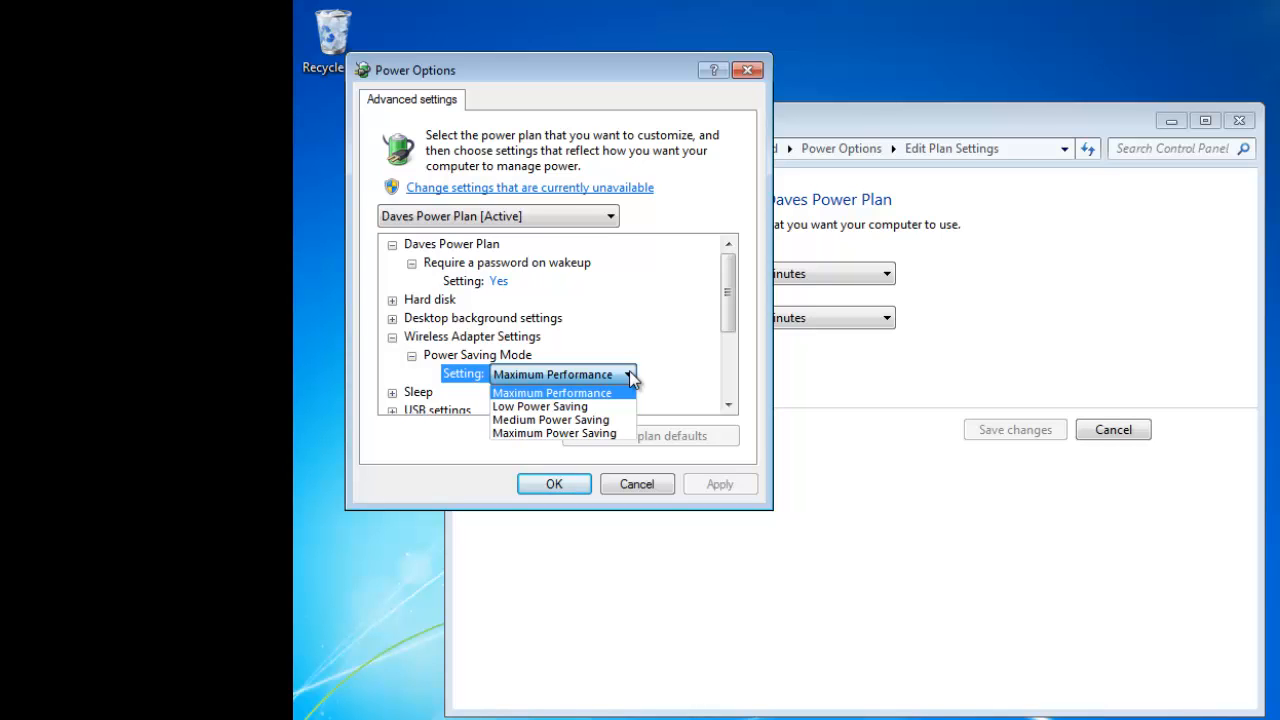
Keep wireless power saving at Maximum Performance and expand the Sleep and wake timer settings.
left_click(552, 392)
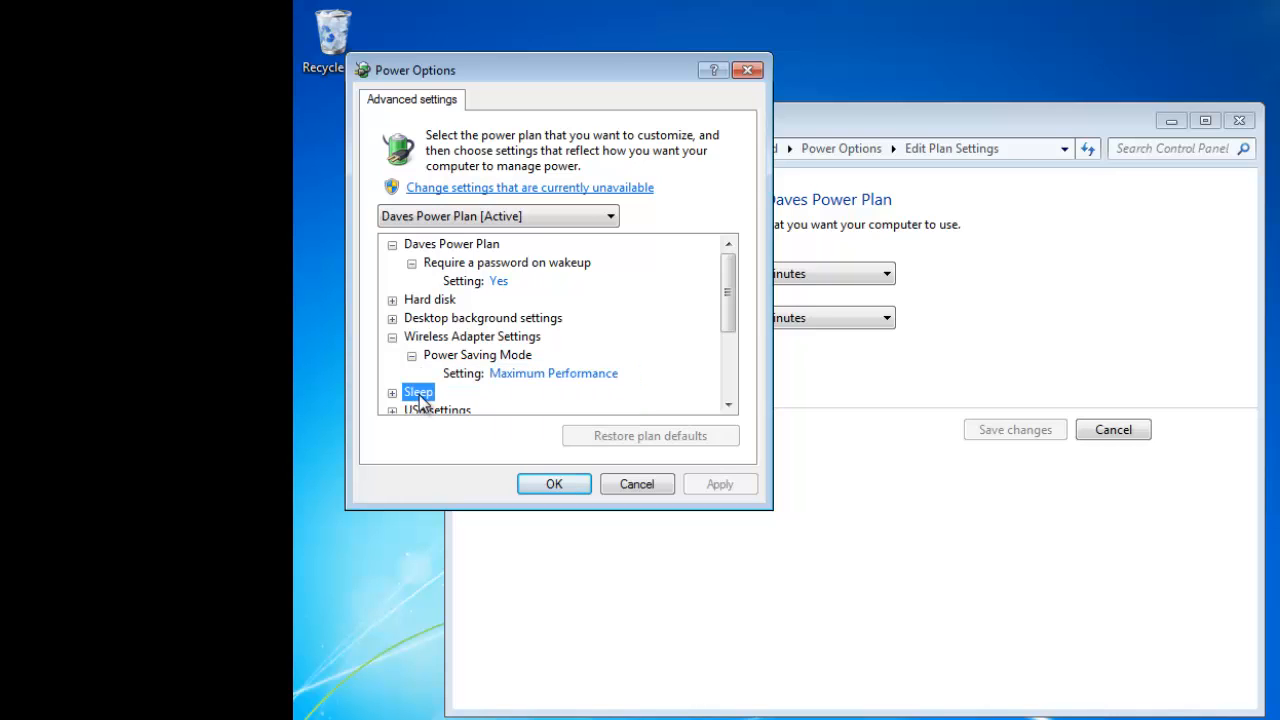
left_click(392, 391)
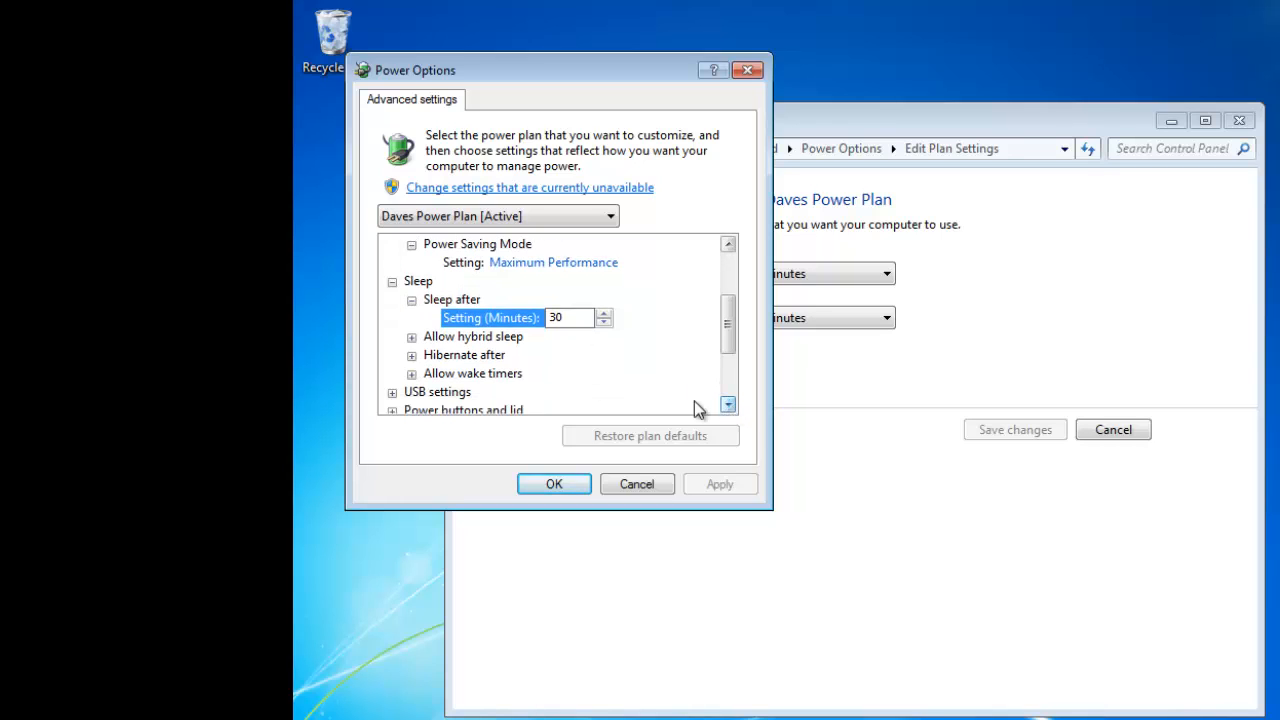
left_click(472, 373)
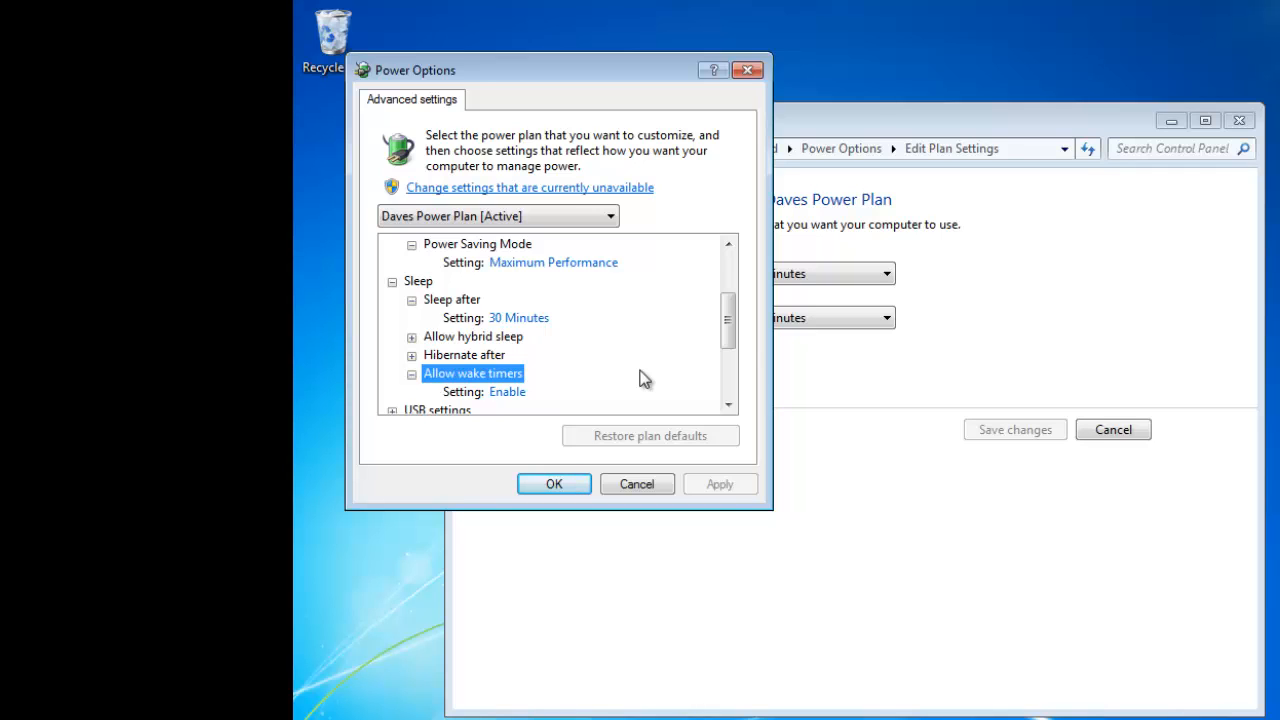
Expand the Power buttons and lid settings group.
left_click(728, 407)
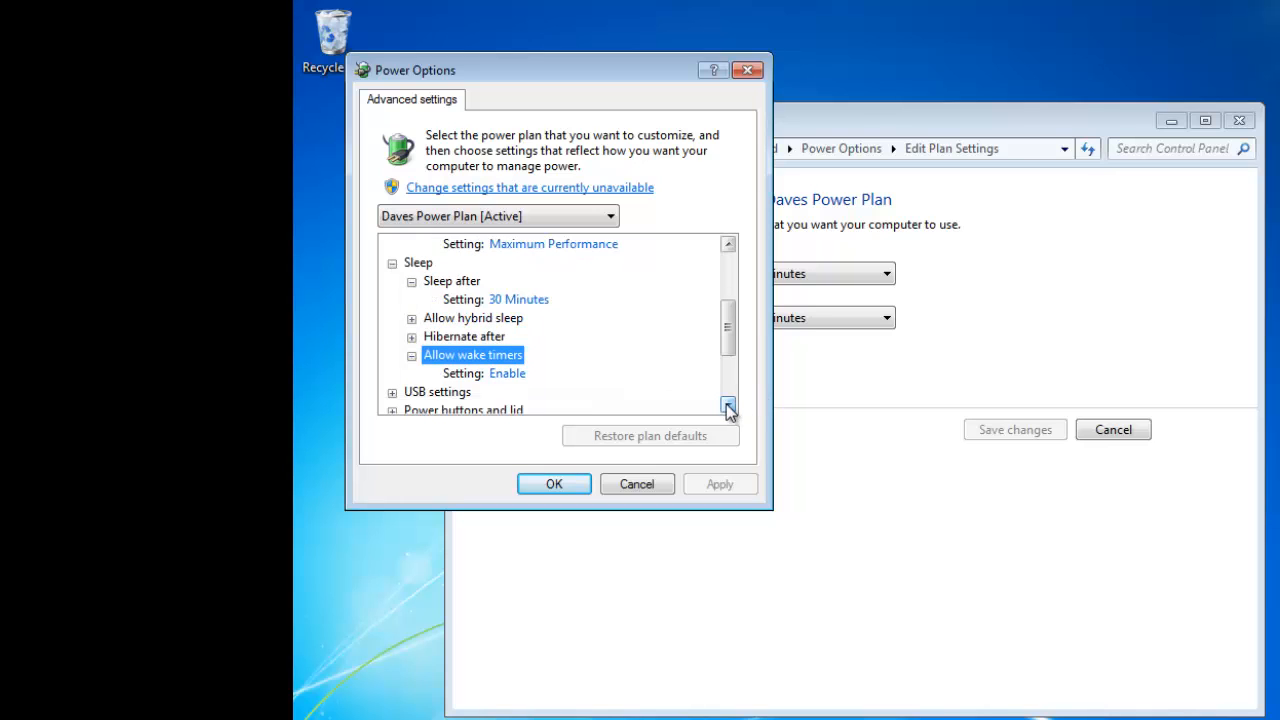
left_click(729, 408)
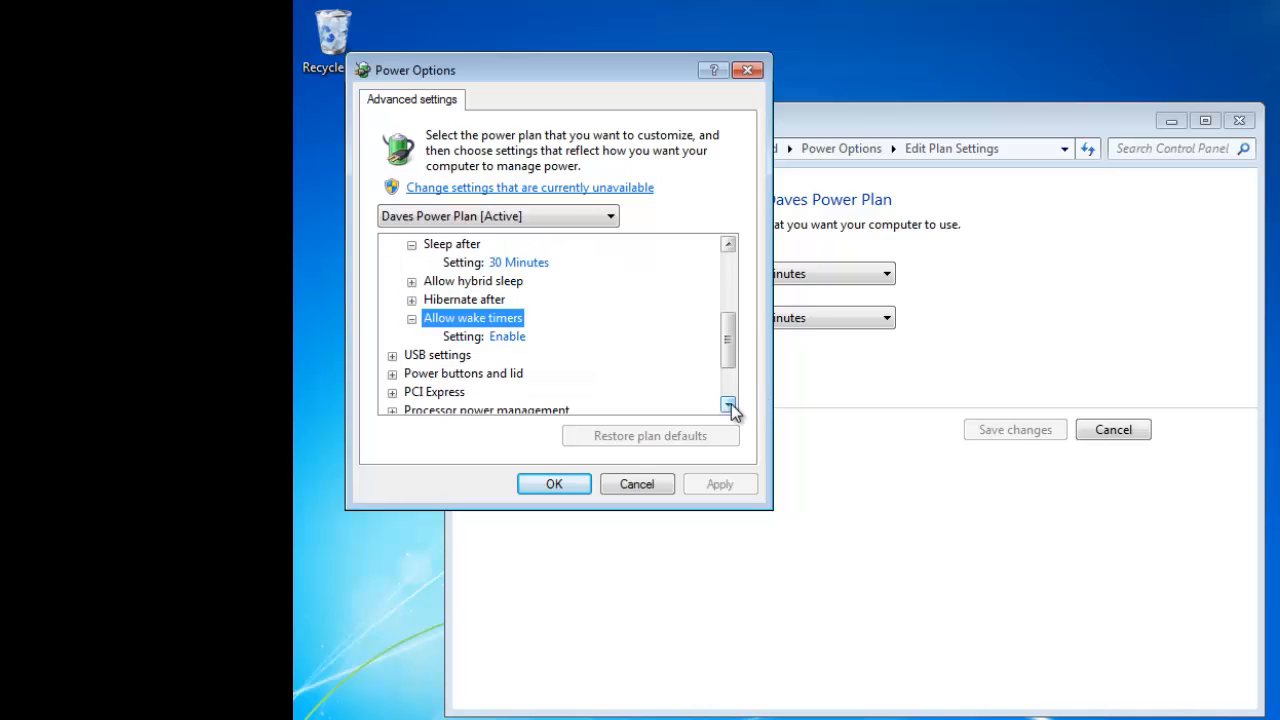
left_click(463, 373)
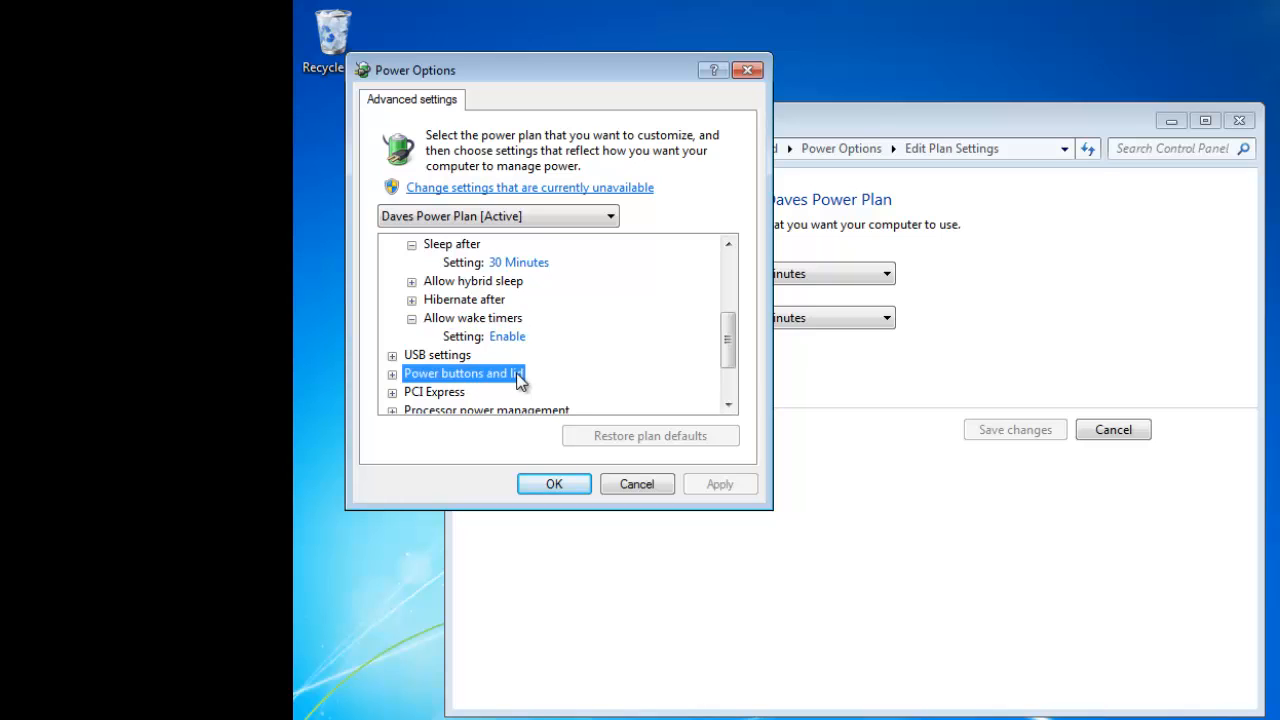
left_click(392, 373)
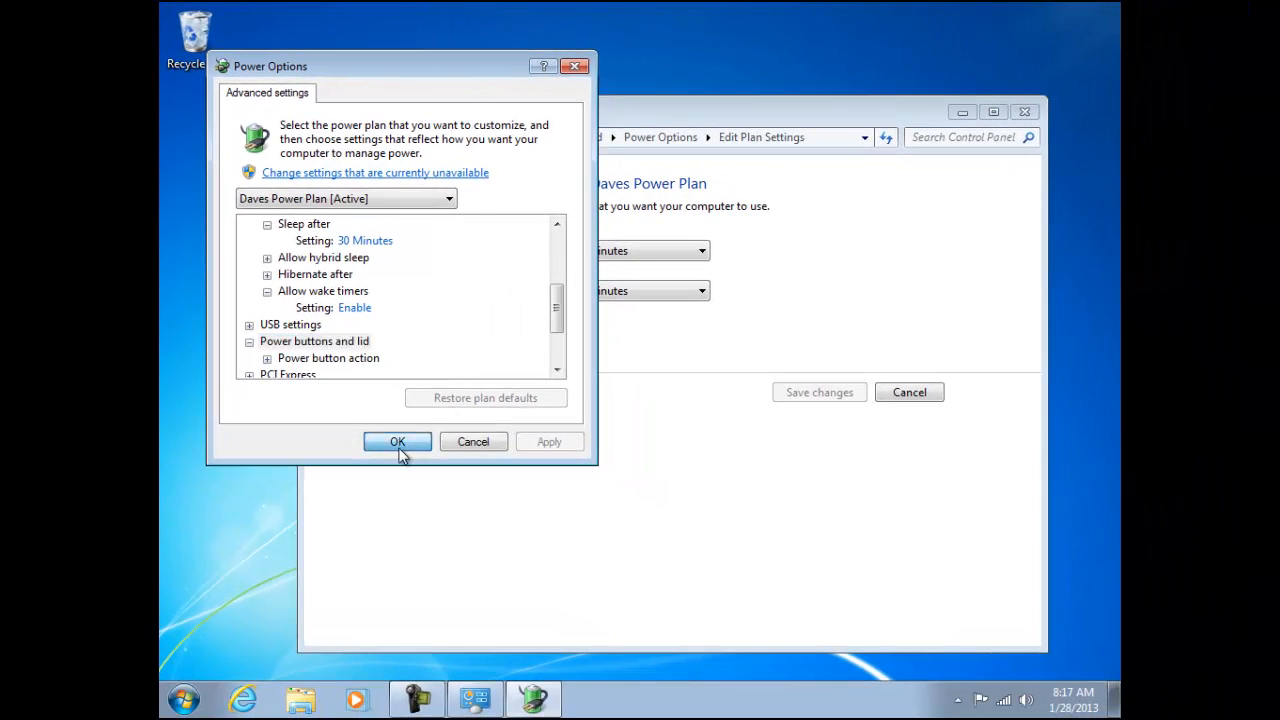
Close the advanced settings and plan editor, and make High performance the active plan.
left_click(397, 441)
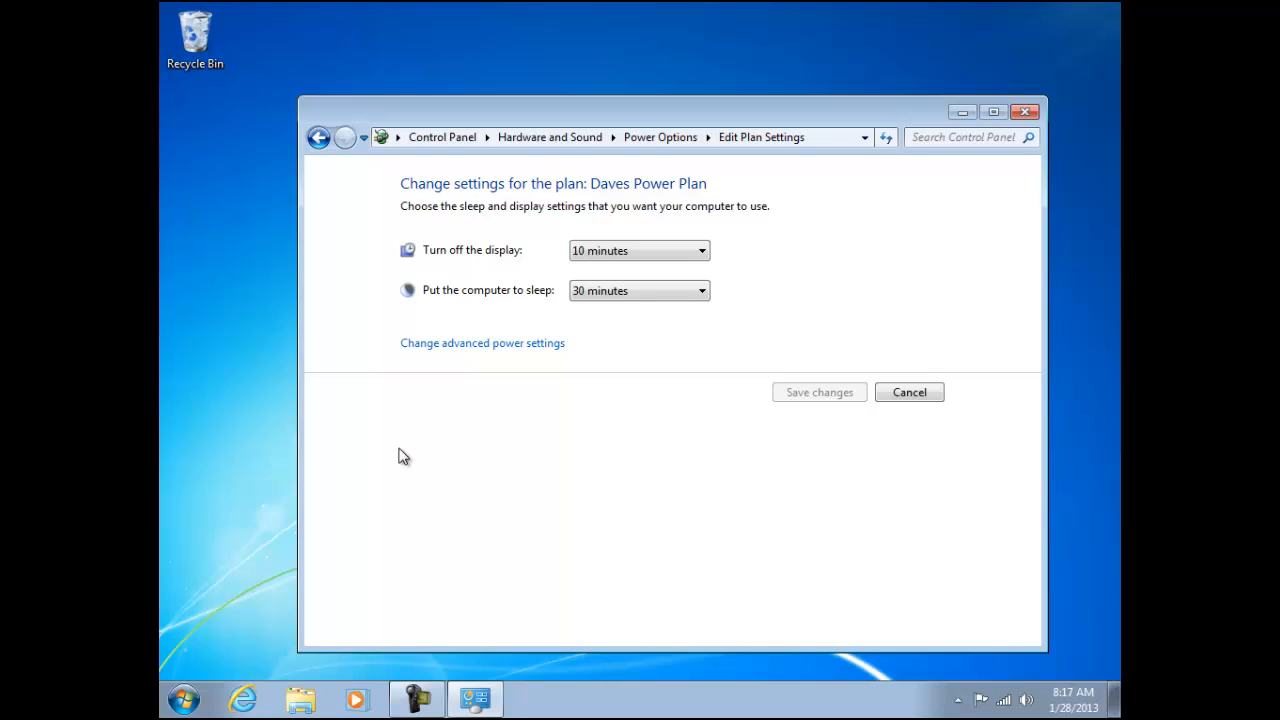
mouse_move(667, 419)
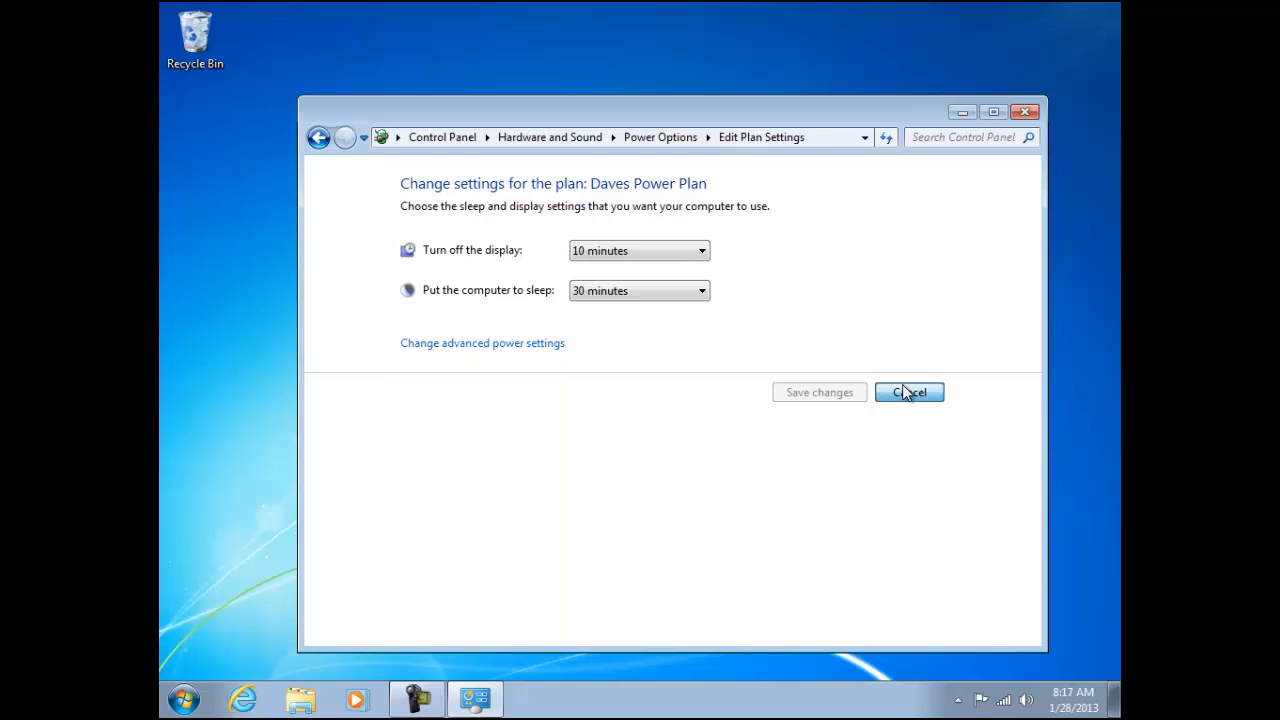
left_click(908, 391)
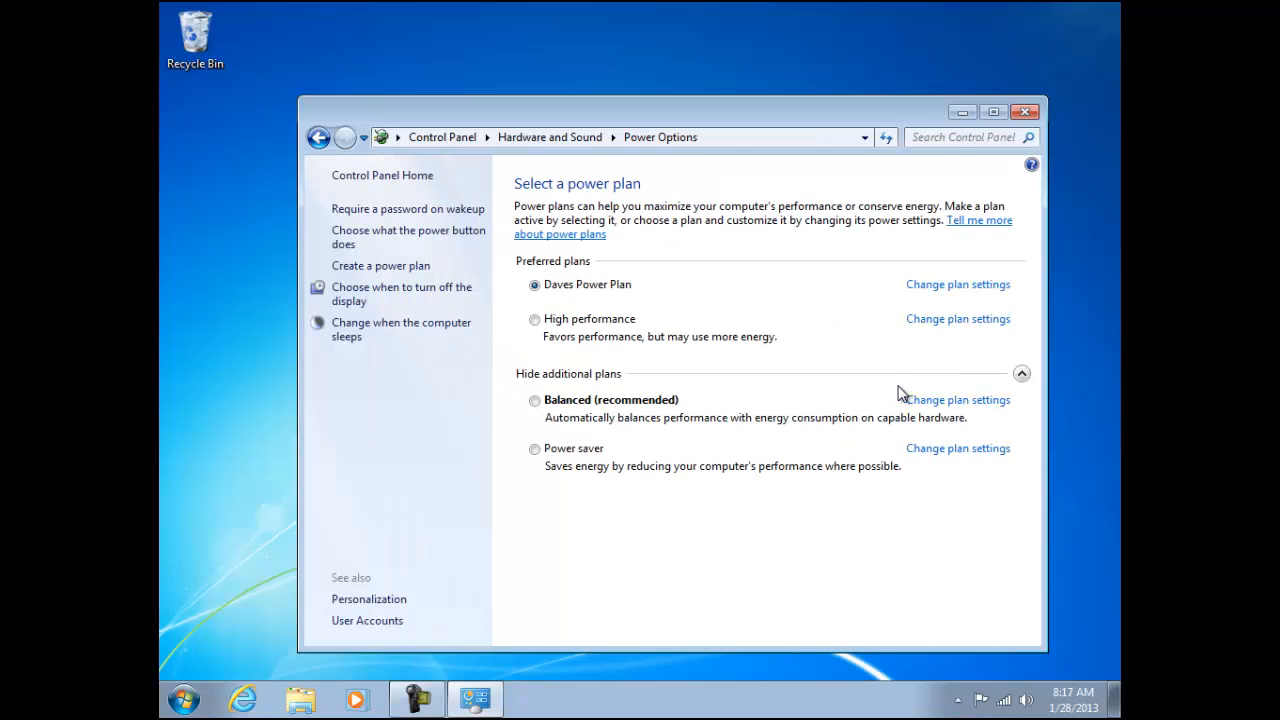
left_click(535, 318)
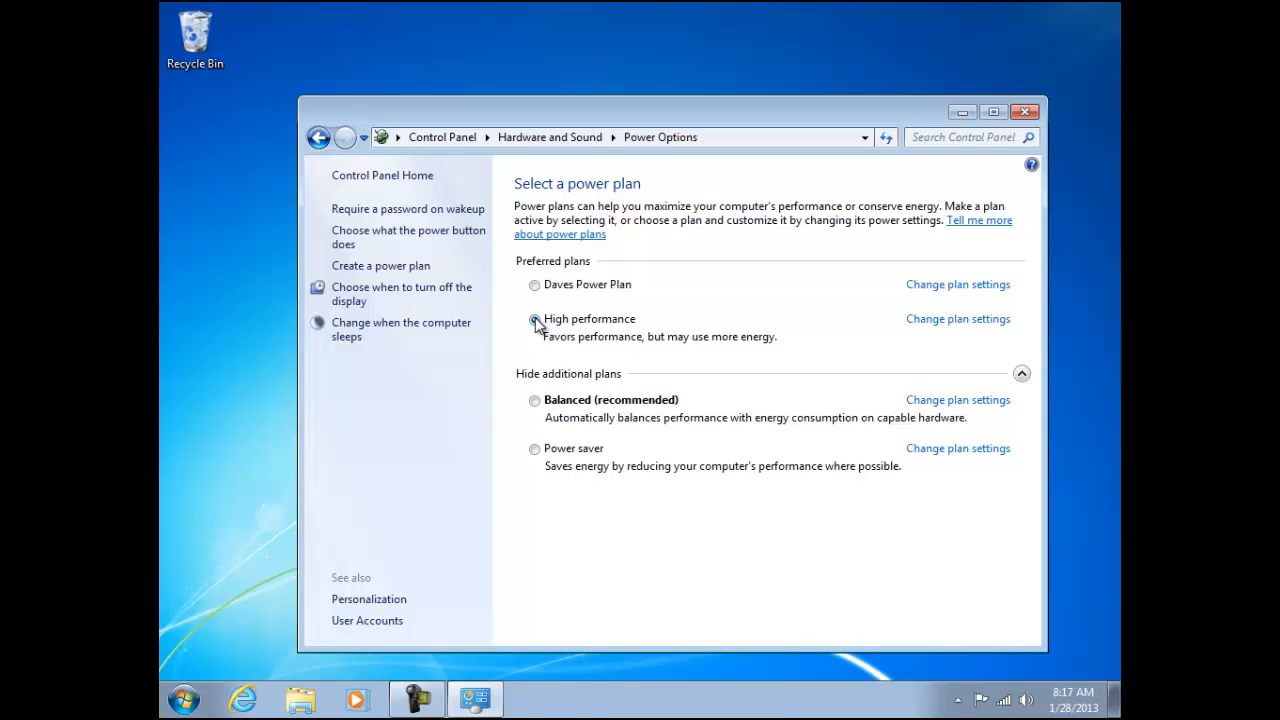
left_click(535, 319)
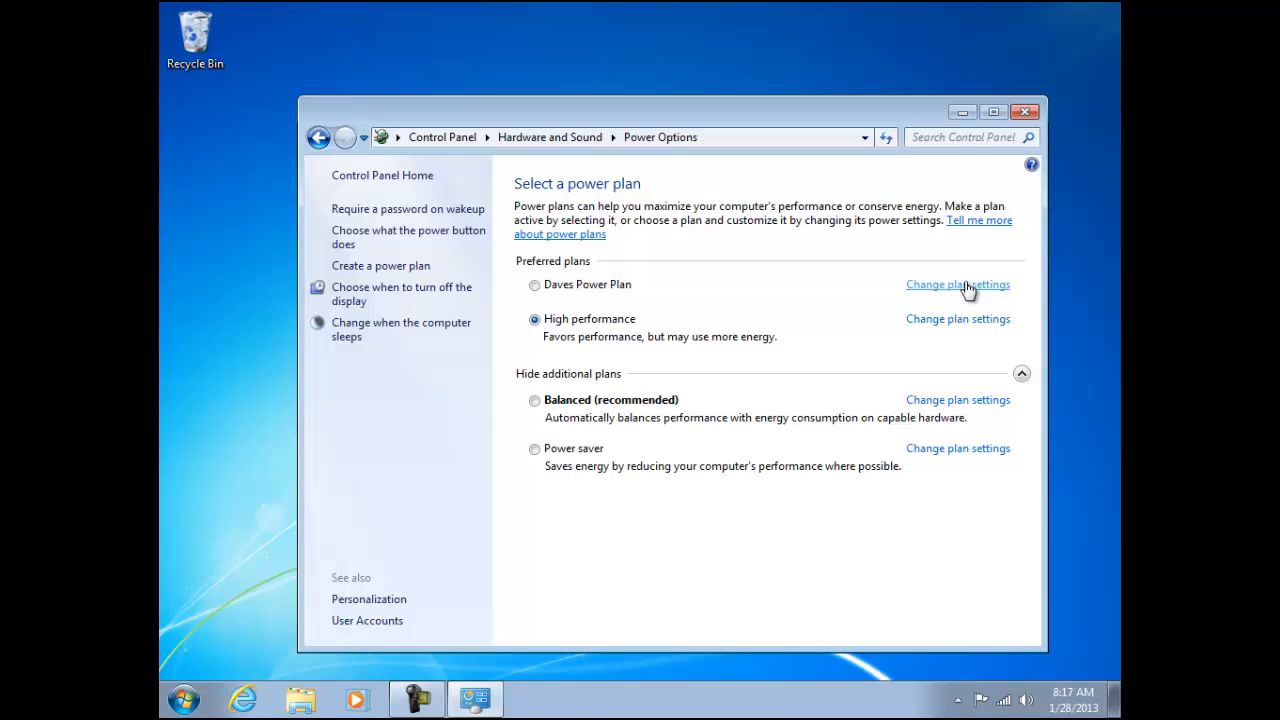
Delete Daves Power Plan and confirm the deletion.
left_click(957, 284)
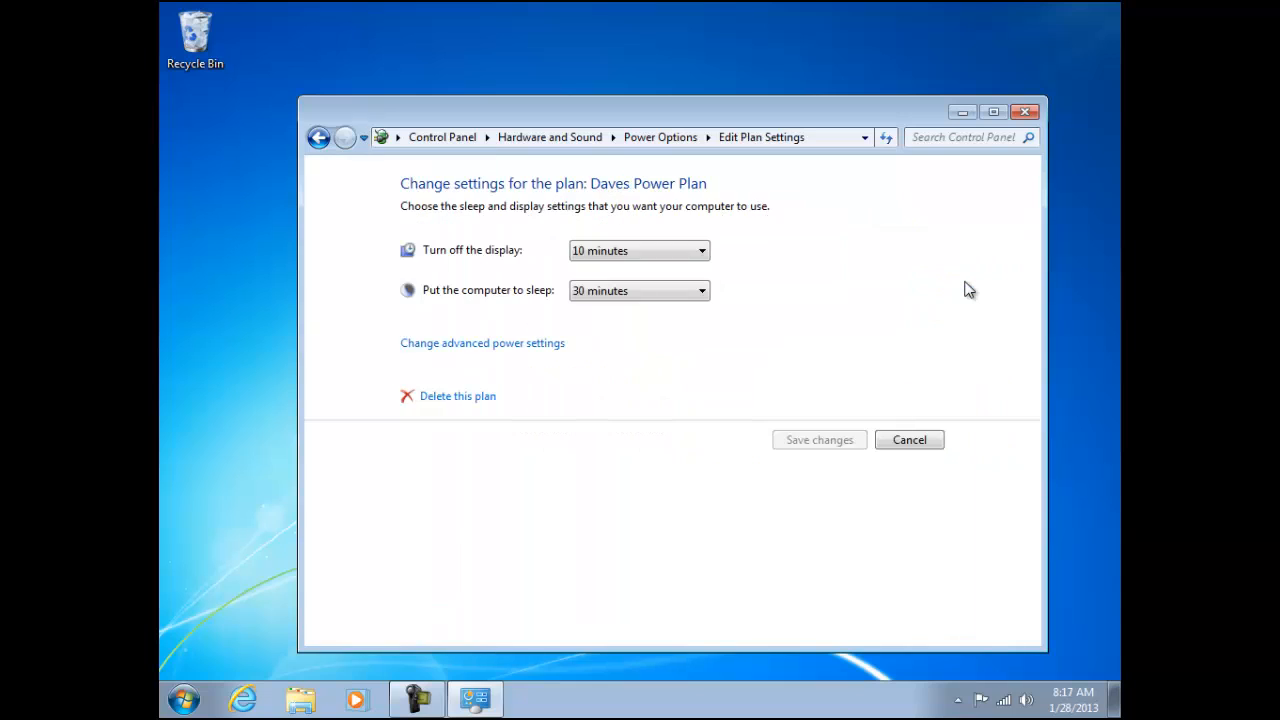
mouse_move(457, 396)
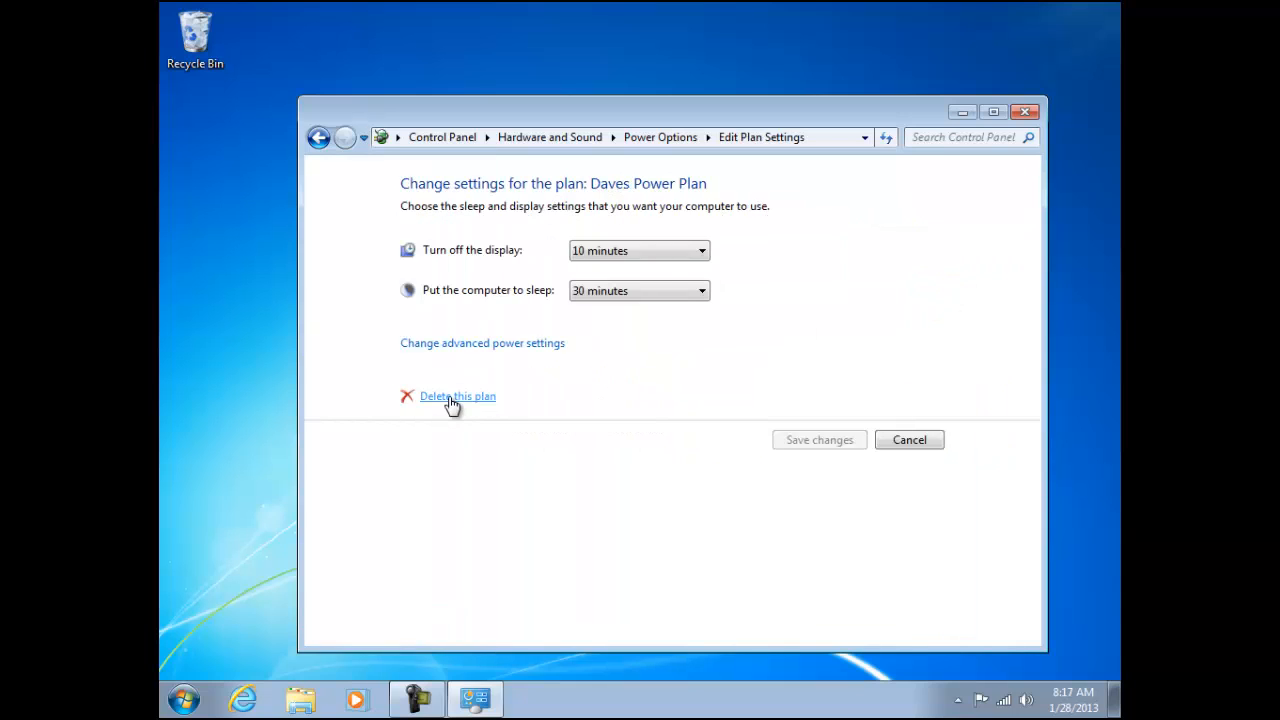
left_click(457, 396)
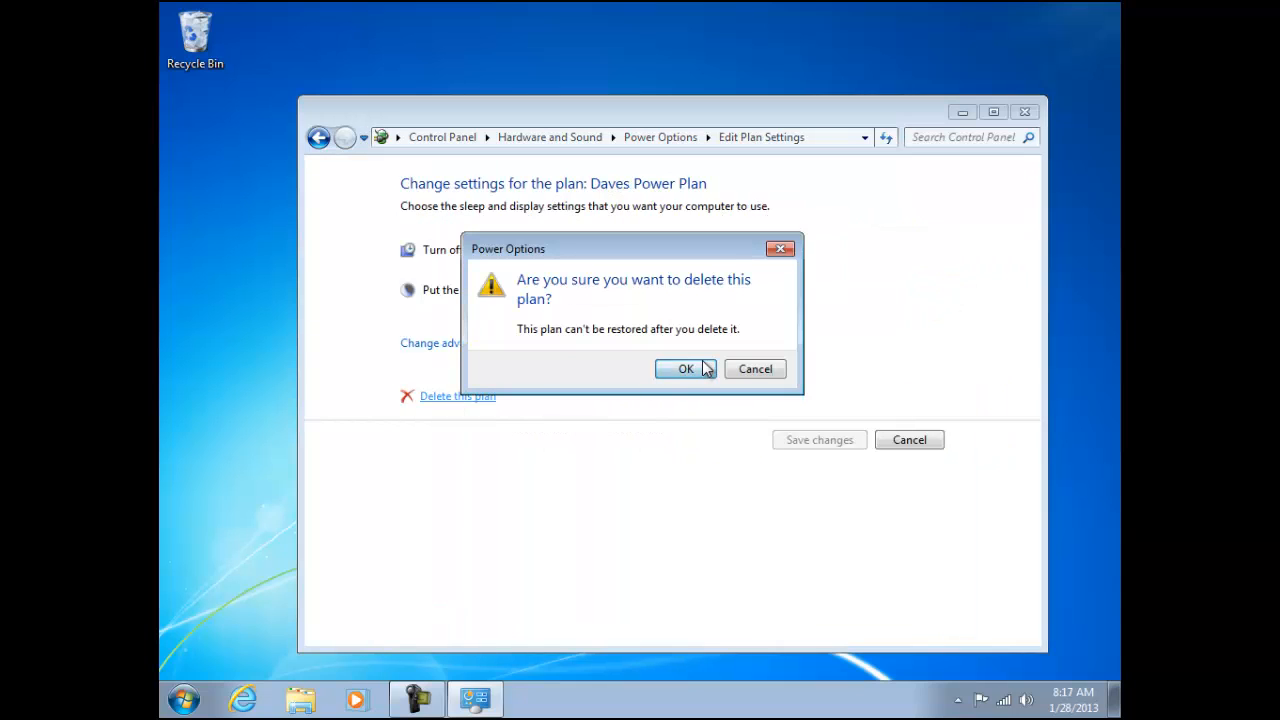
left_click(686, 368)
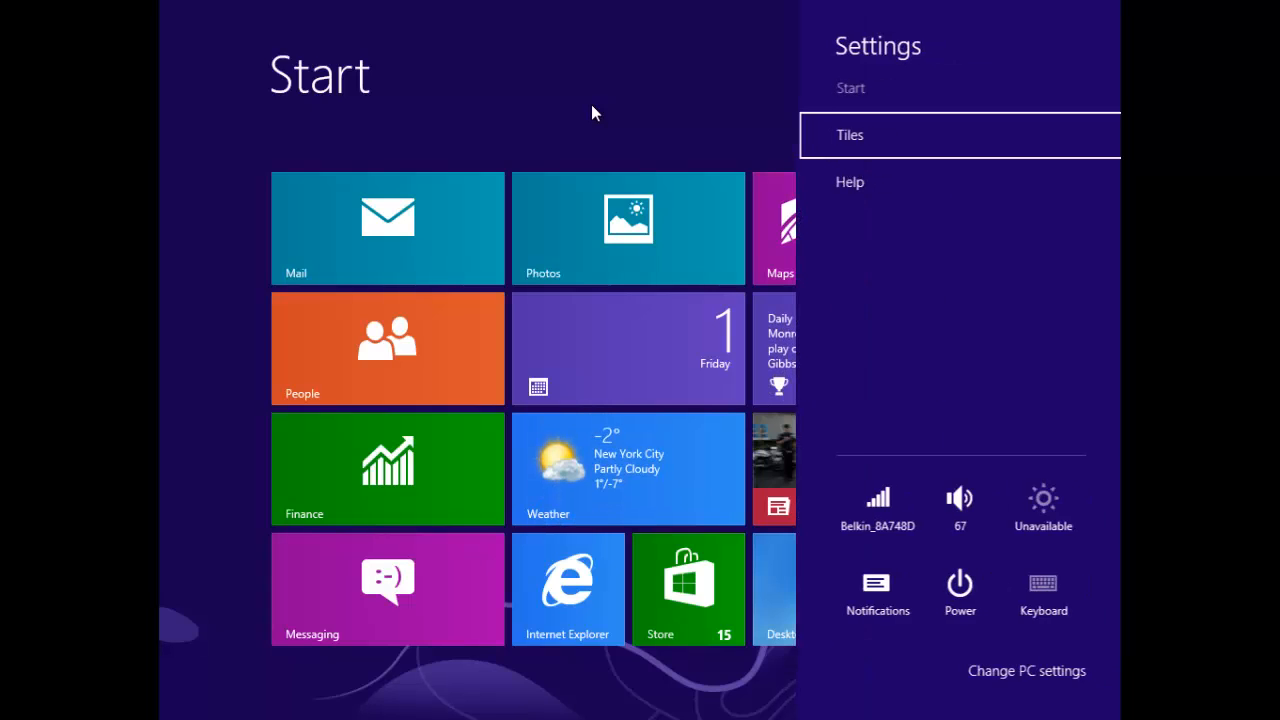
mouse_move(660, 172)
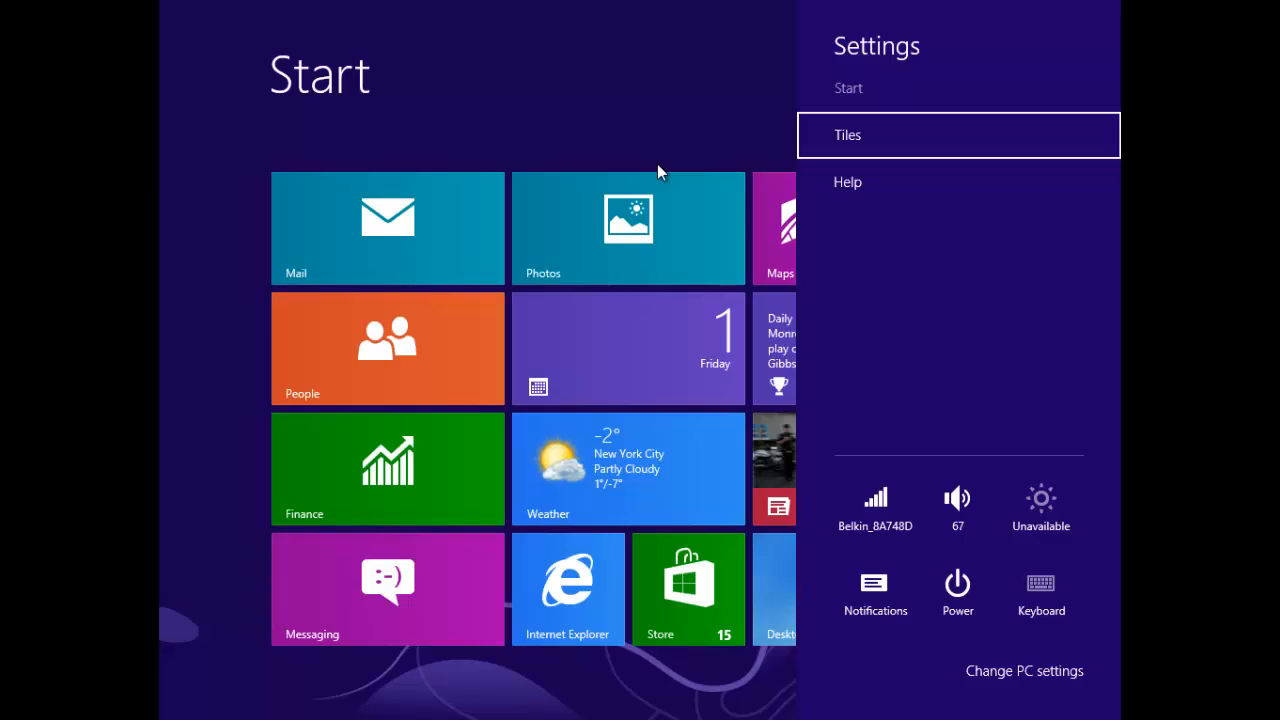
Close the Settings pane on the Windows 8 Start screen.
left_click(957, 588)
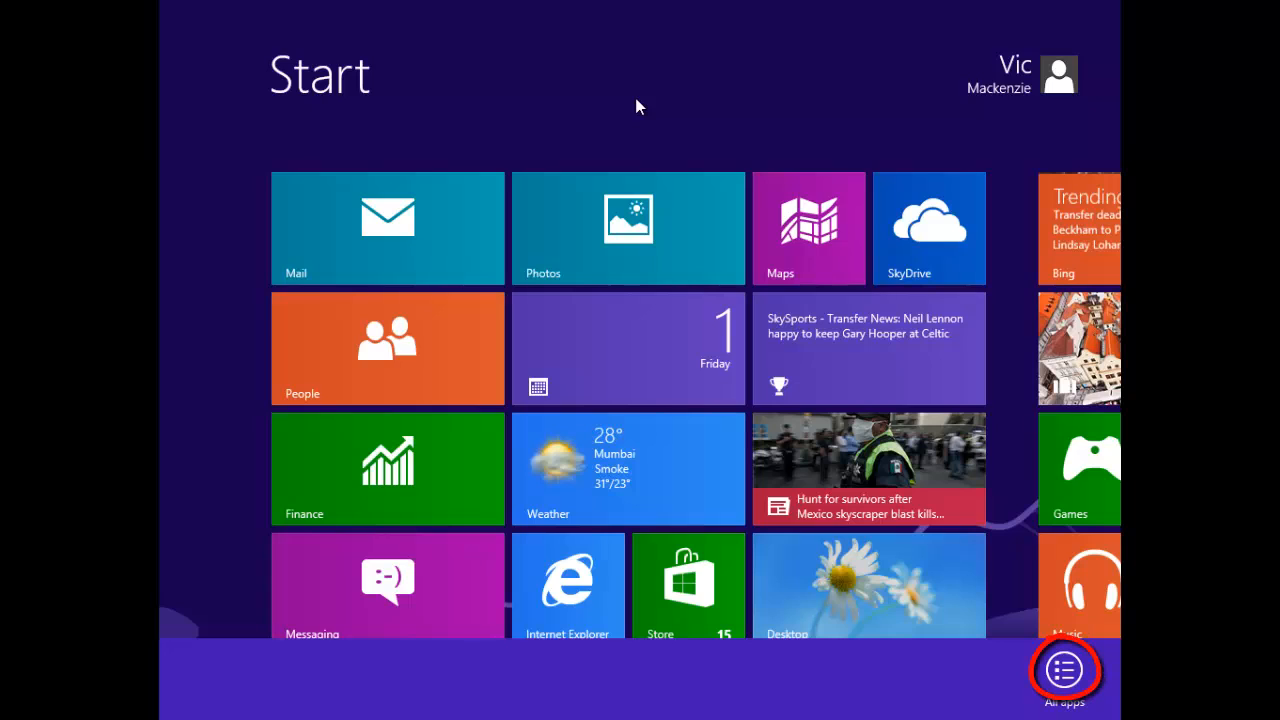
mouse_move(1064, 670)
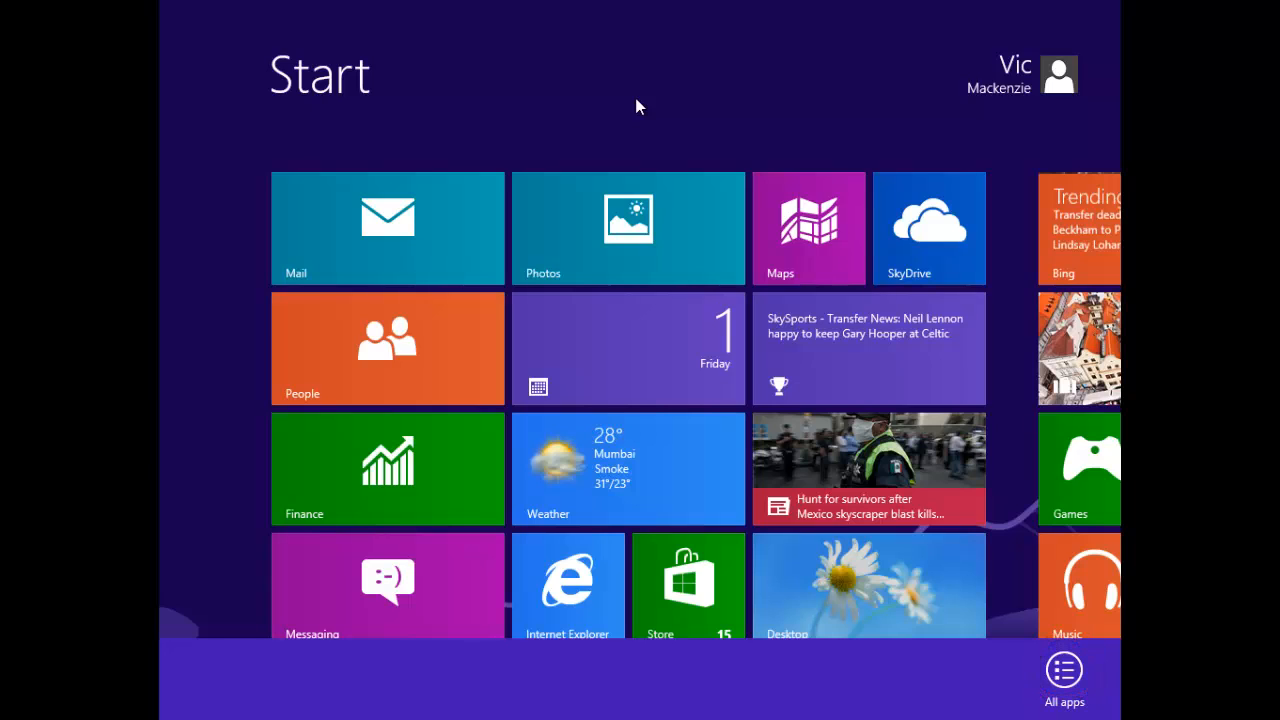
From All apps, open Control Panel > Hardware and Sound > Power Options.
left_click(1064, 670)
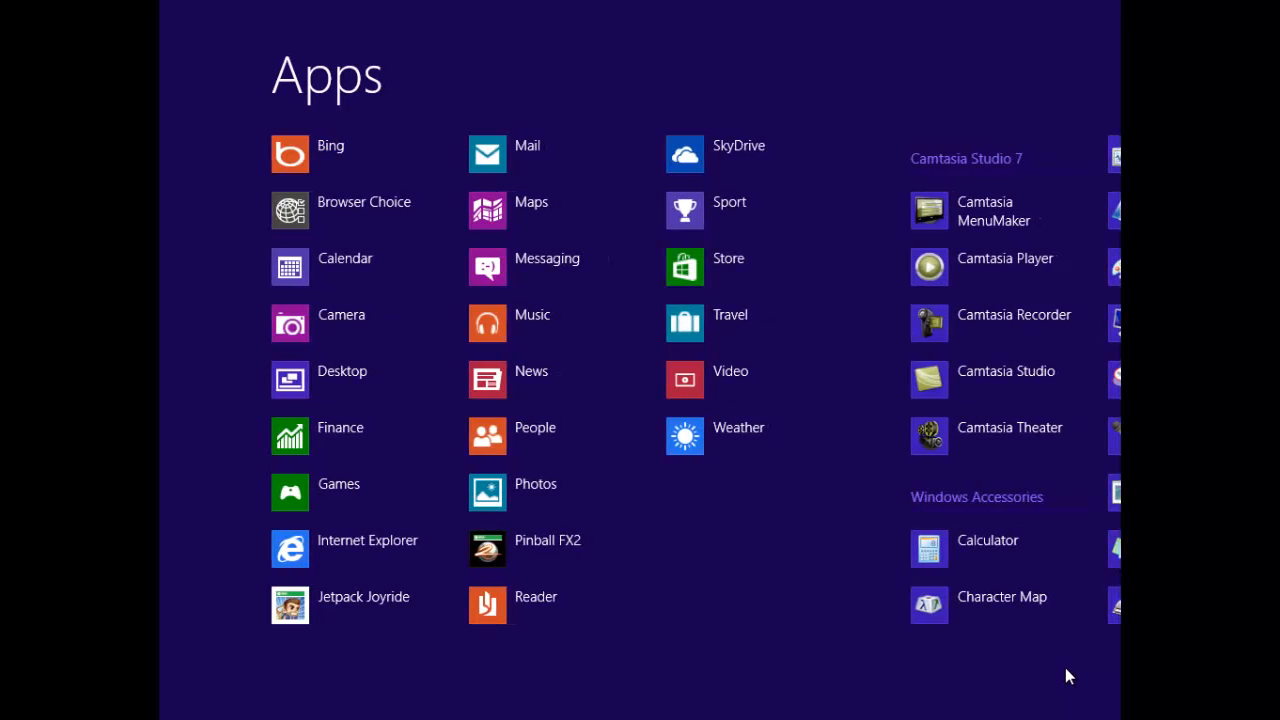
scroll("right", 3)
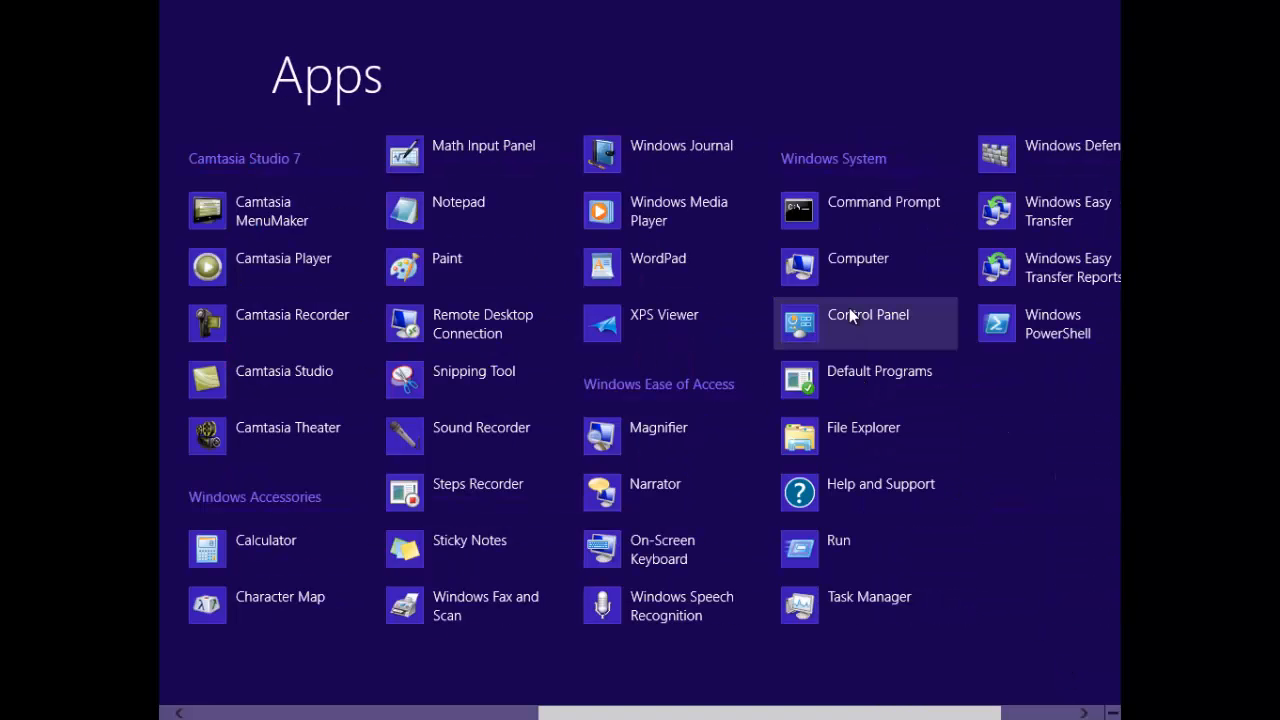
left_click(867, 314)
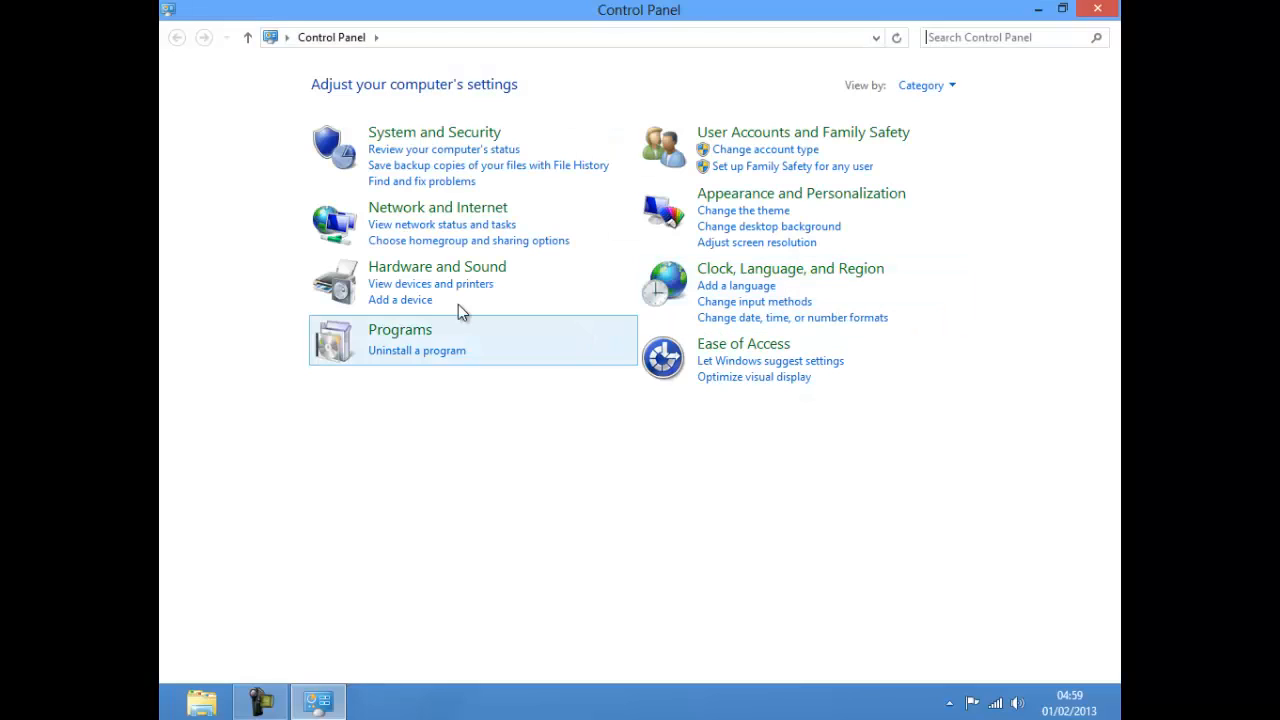
left_click(437, 266)
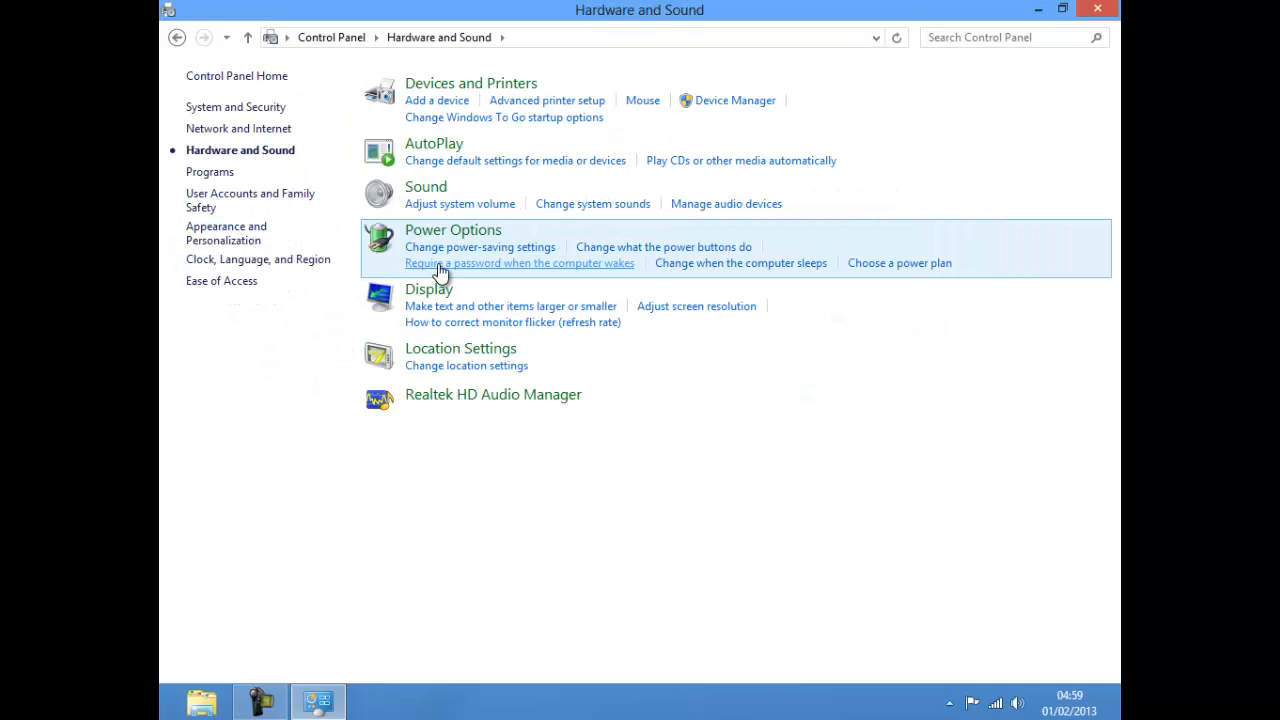
left_click(452, 229)
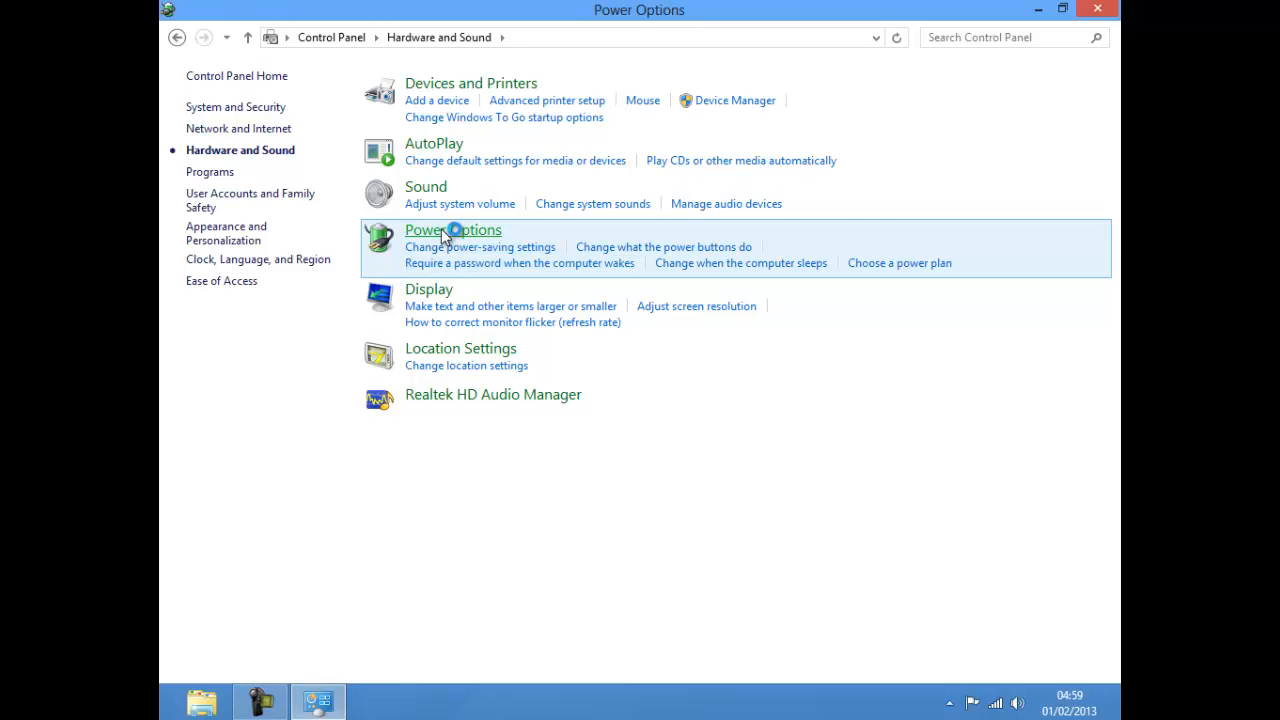
left_click(452, 230)
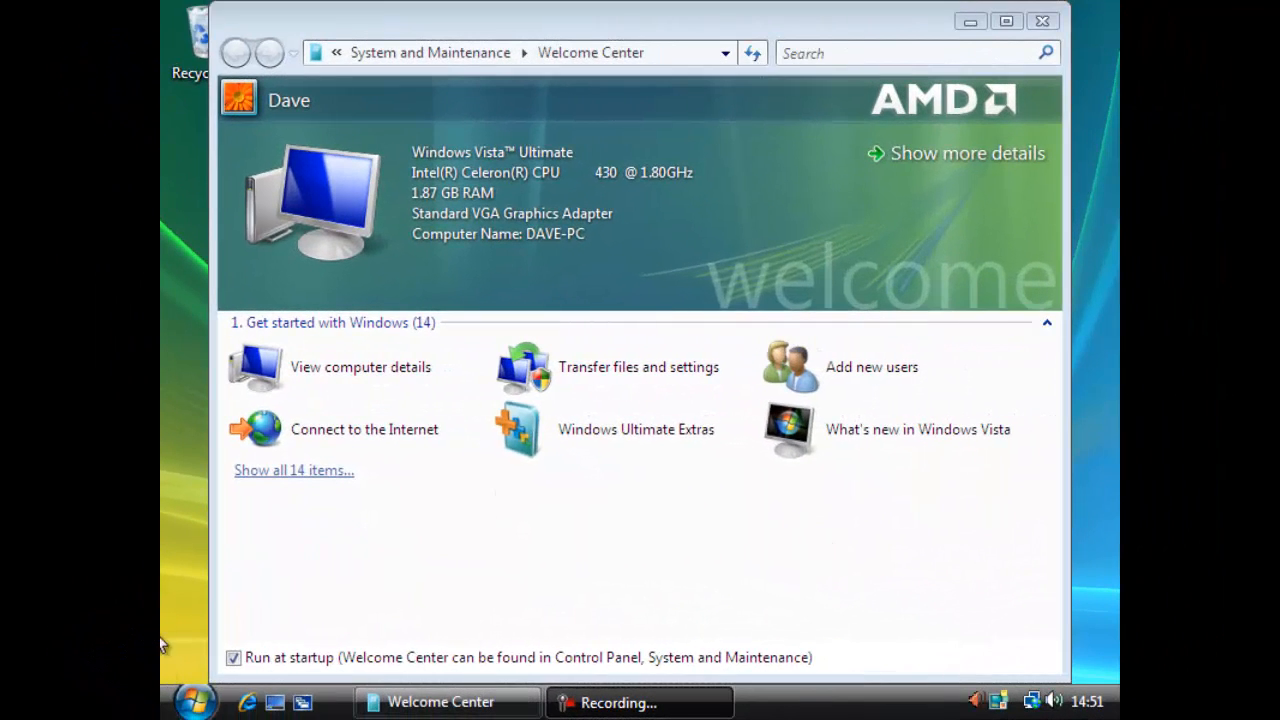
Show the Vista Start menu's shut down, sleep and hibernate choices.
left_click(194, 701)
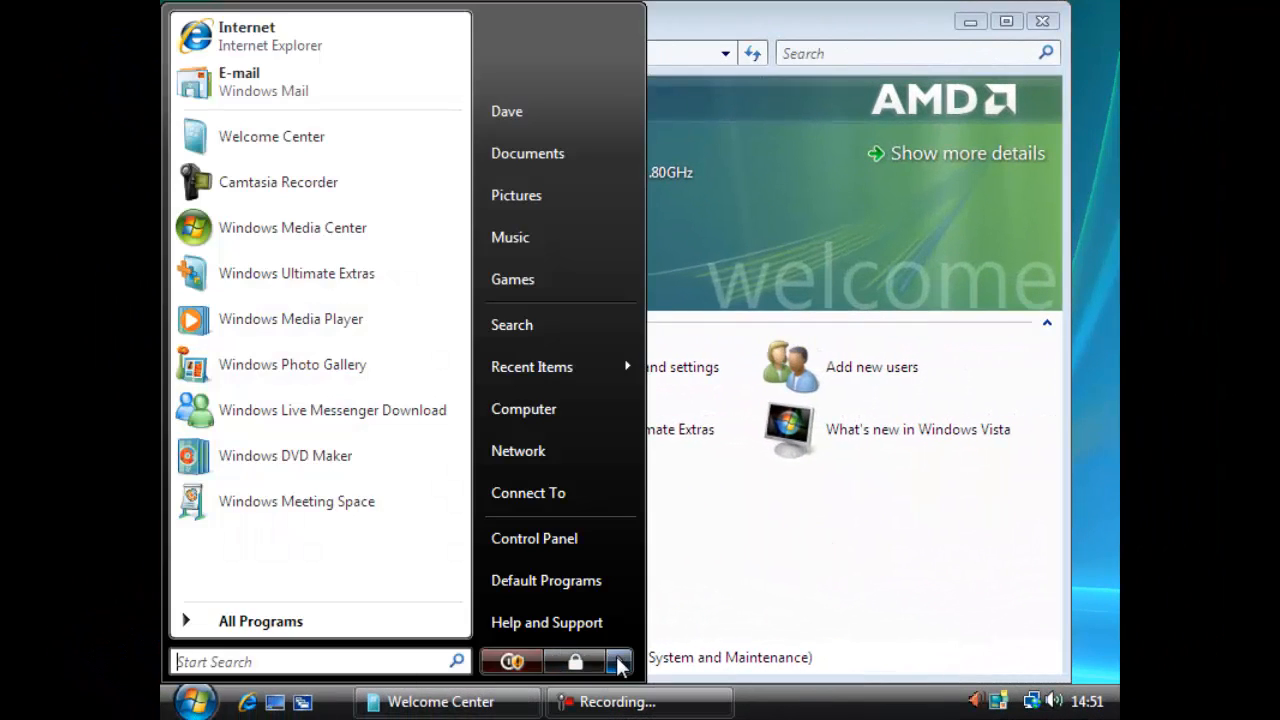
left_click(618, 662)
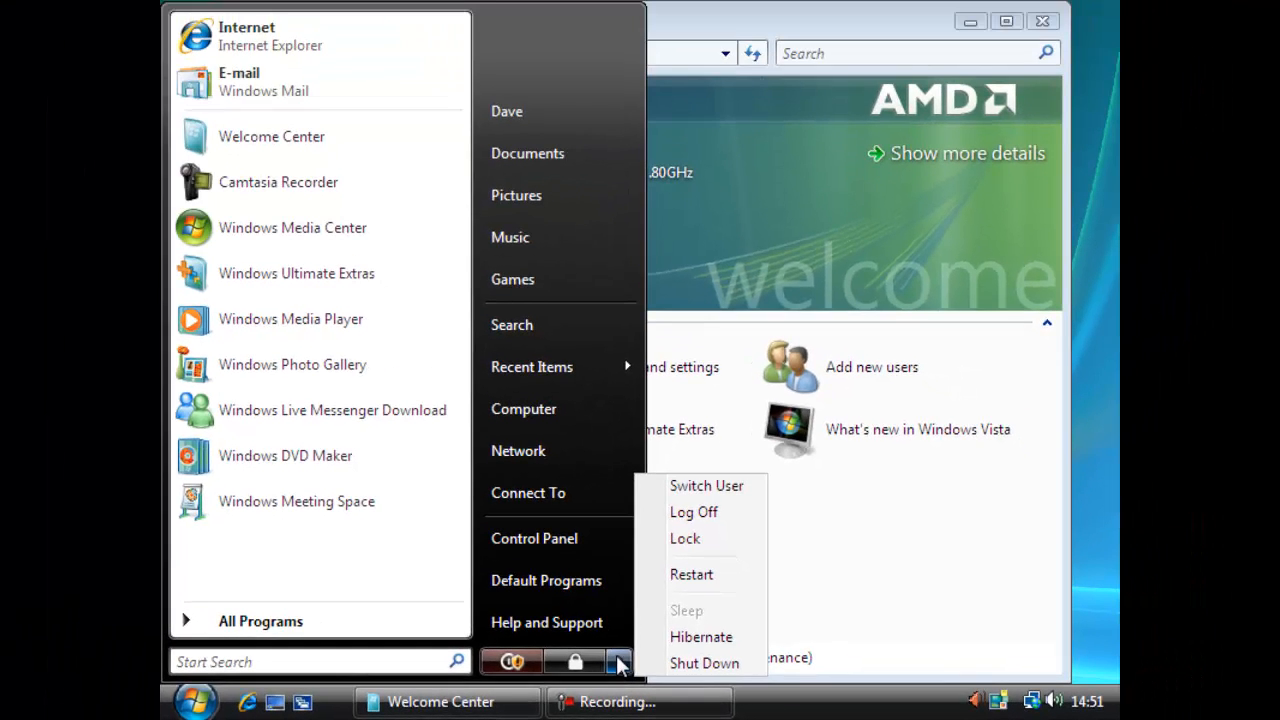
mouse_move(560, 492)
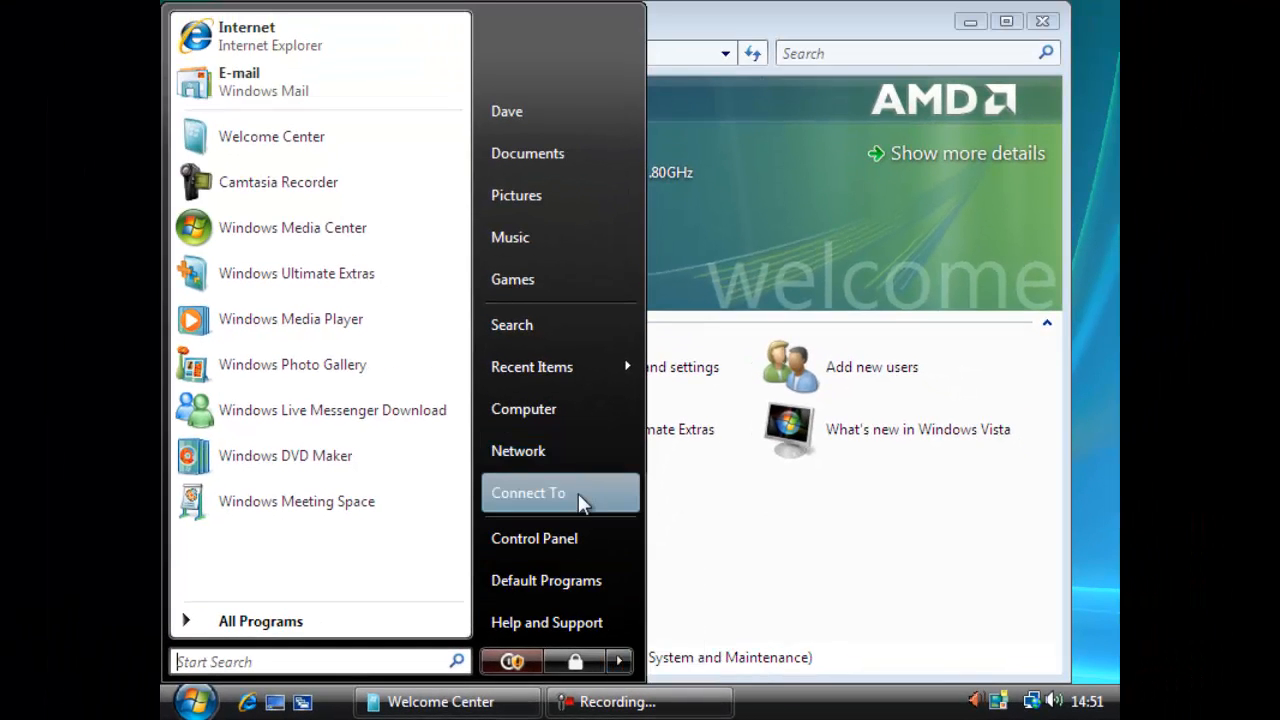